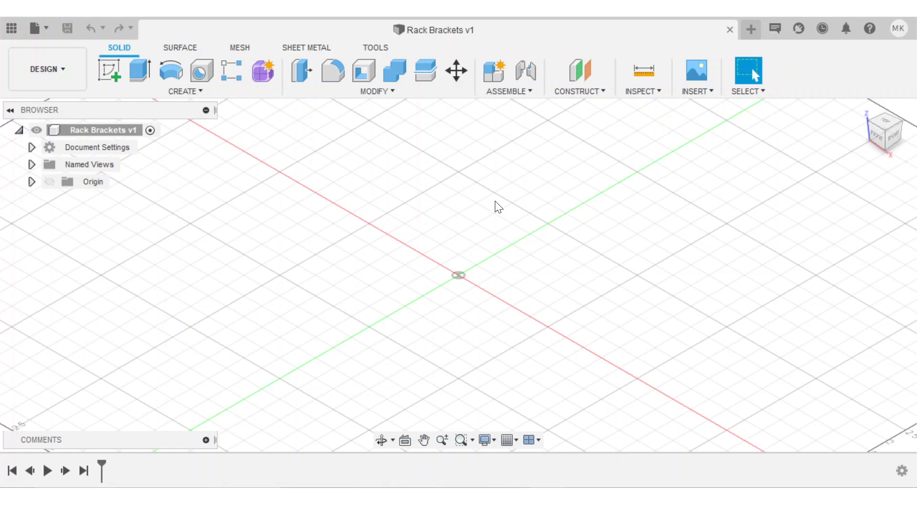
mouse_move(439, 134)
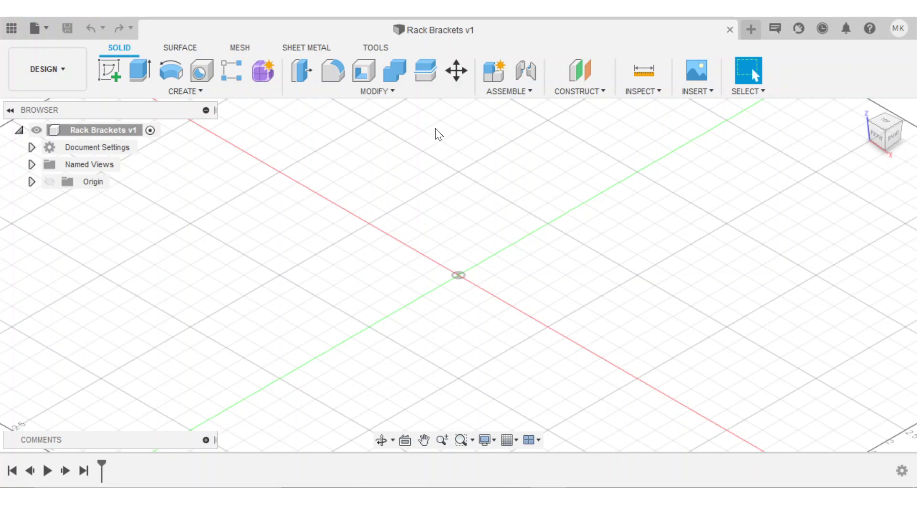
Open the Change Parameters table from the Modify menu.
click(377, 91)
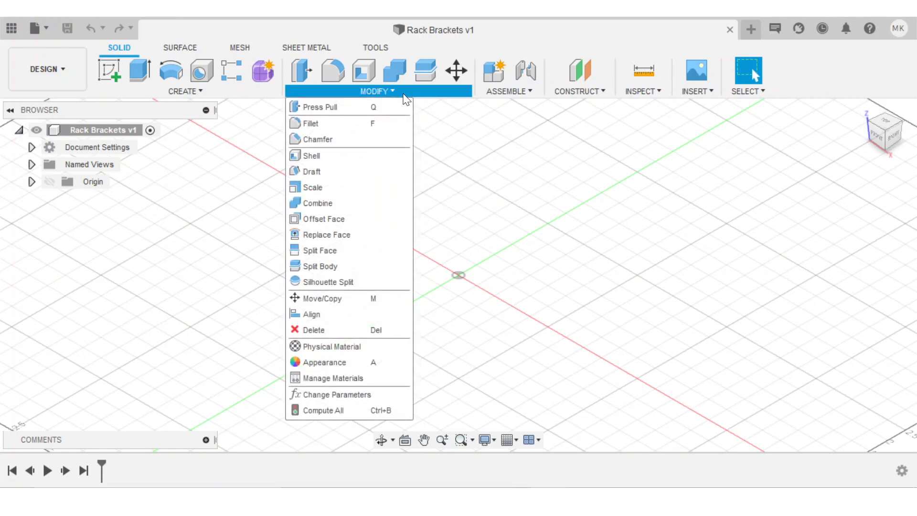
click(337, 394)
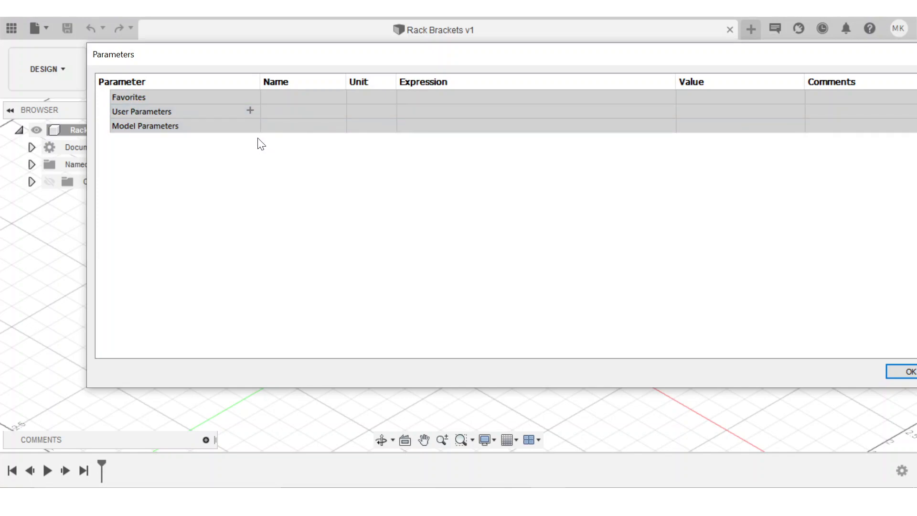
Add user parameters MagnetDiameter (1.162 in) and MagnetThickness (0.111 in).
click(250, 110)
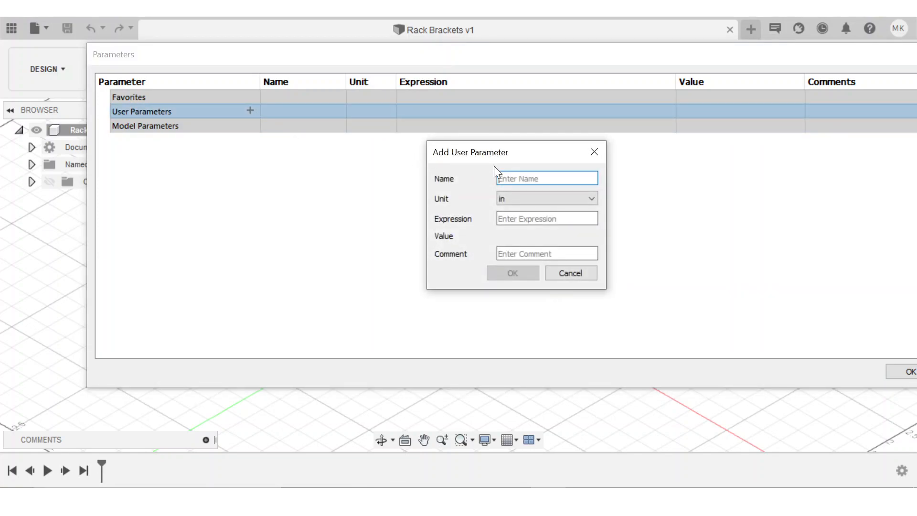
text(Magnet)
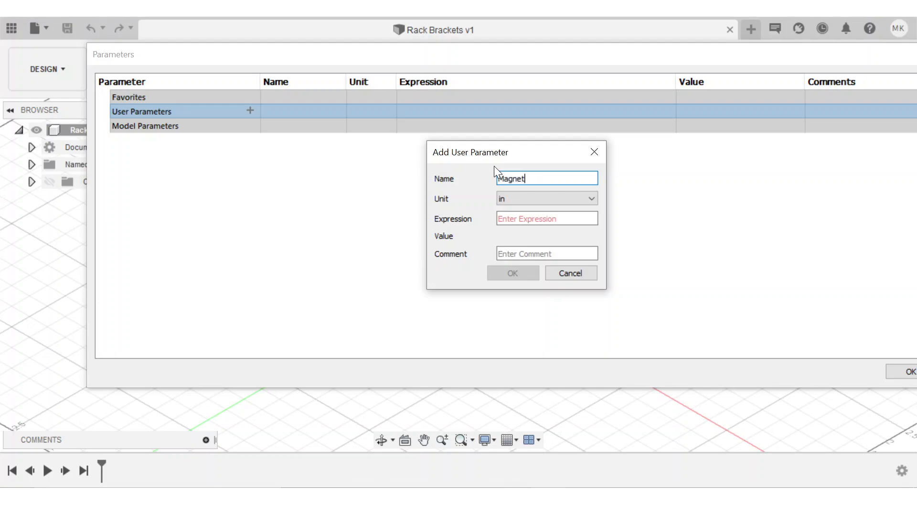
text(Diameter)
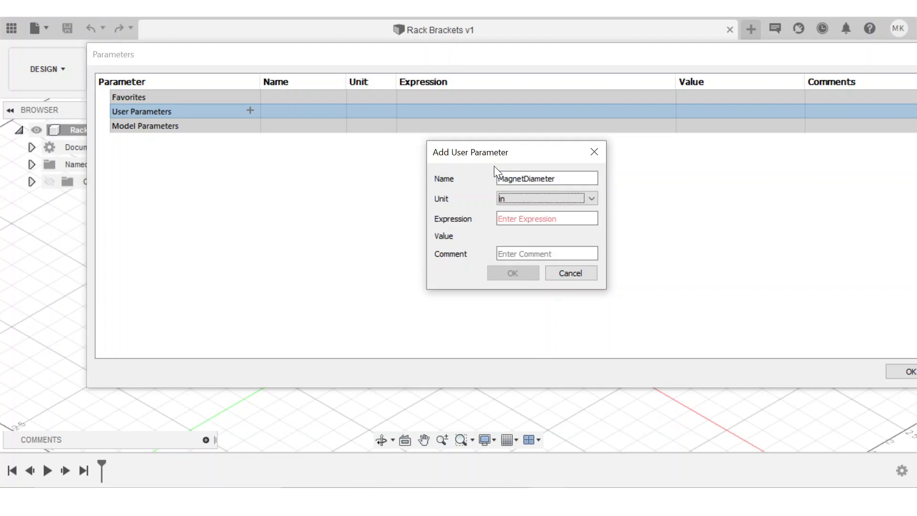
click(546, 219)
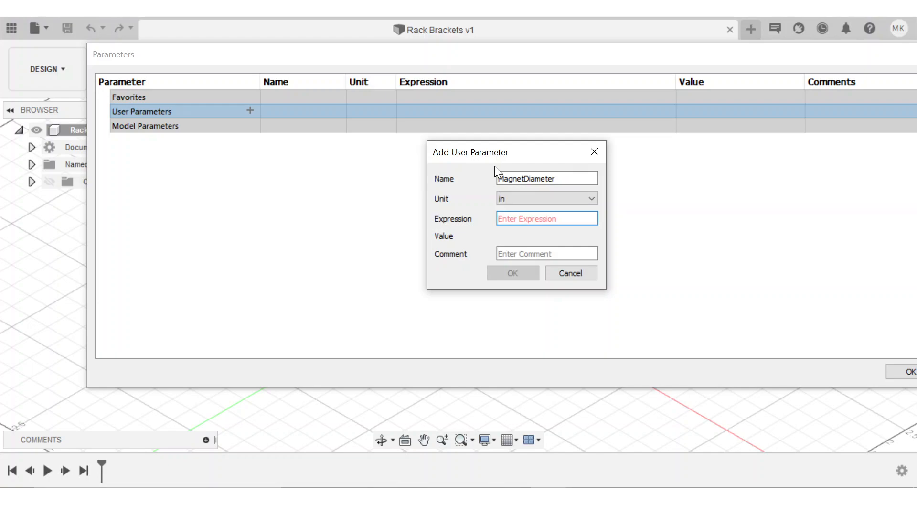
text(1.1)
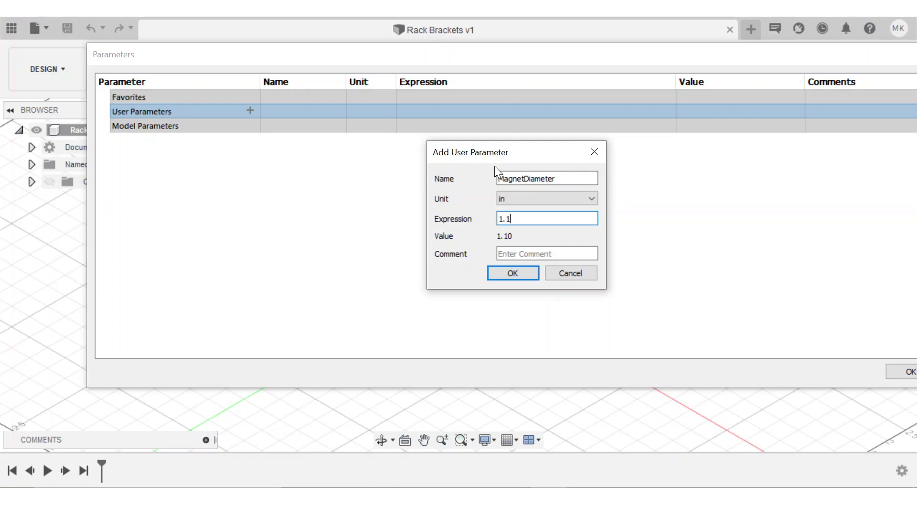
click(513, 273)
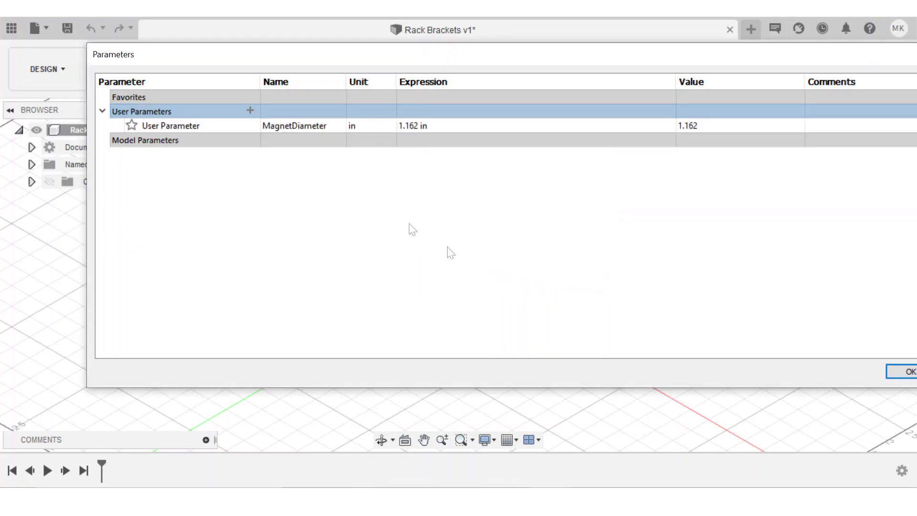
click(251, 111)
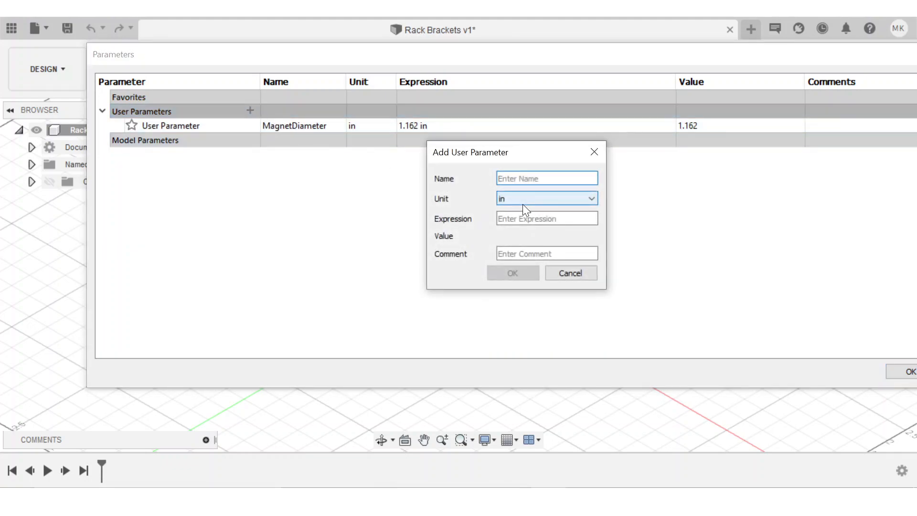
text(MagnetThickne)
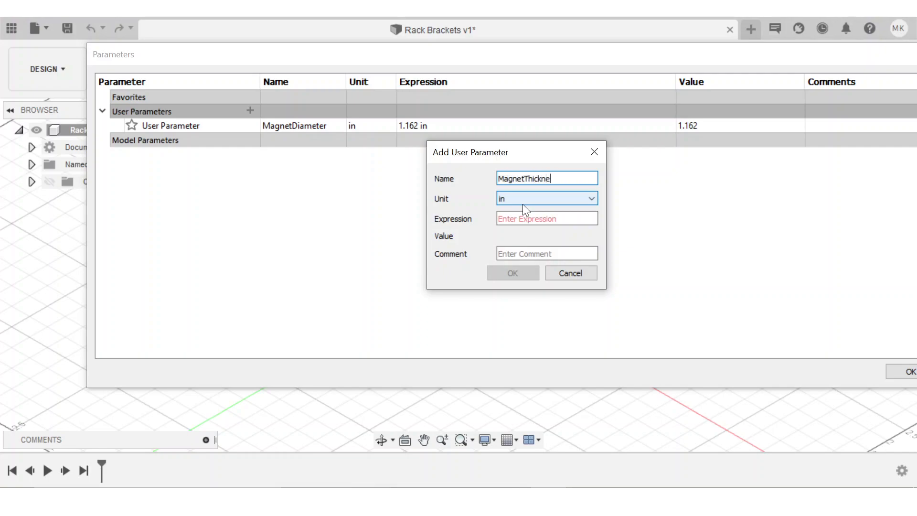
text(ss)
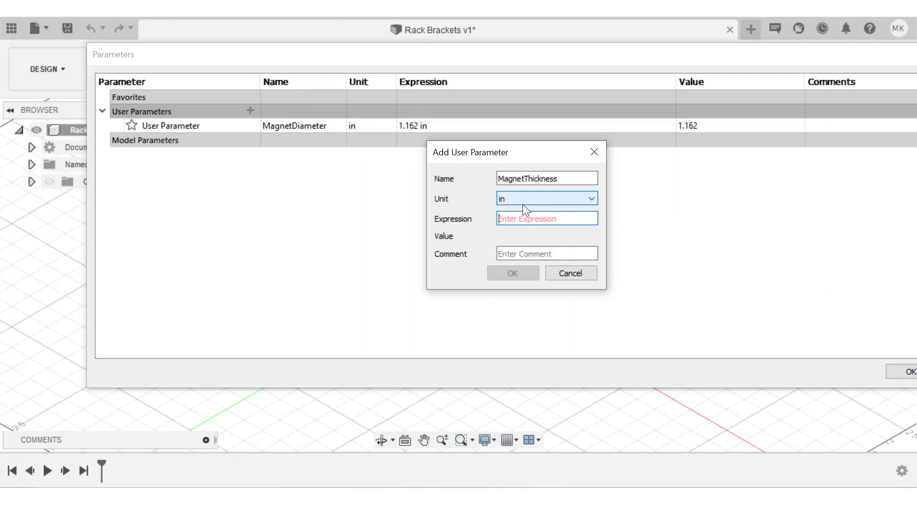
text(0.111)
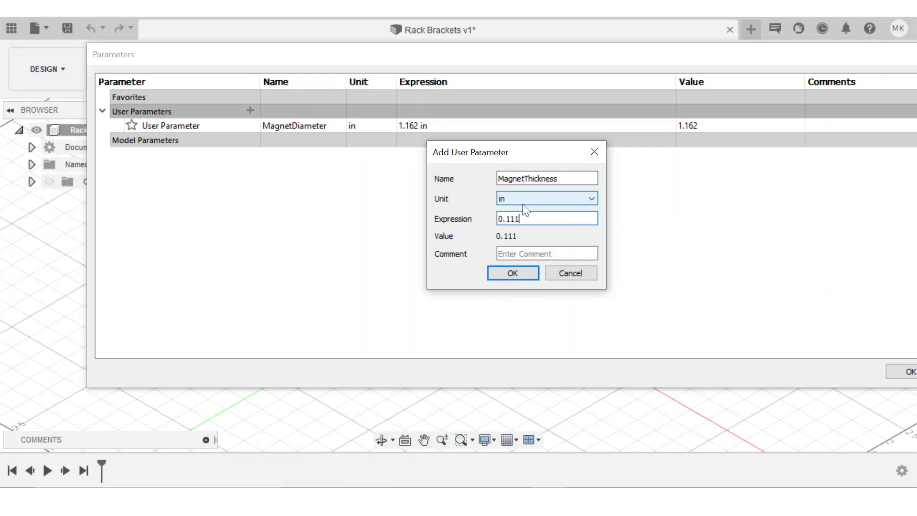
click(513, 273)
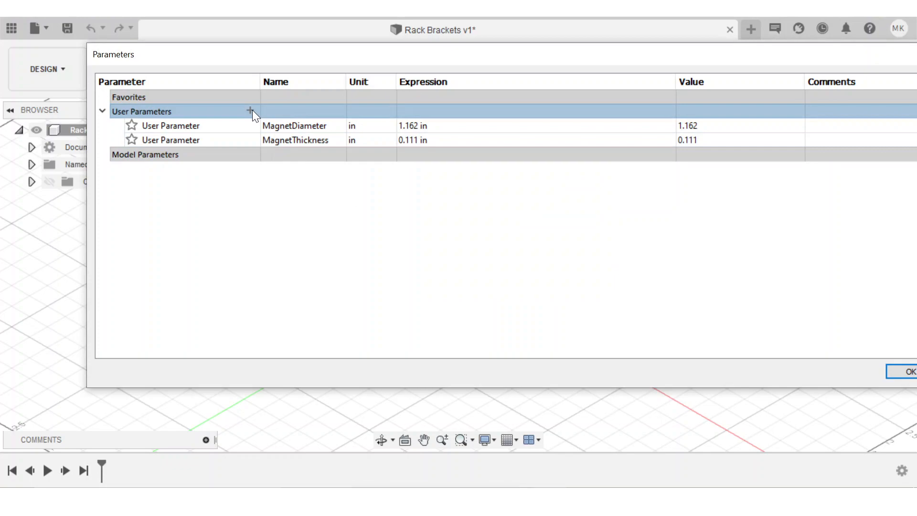
Add RodDiameter (0.643 in) and WallOffset (1.362 in), then close Parameters.
text(RodDiame)
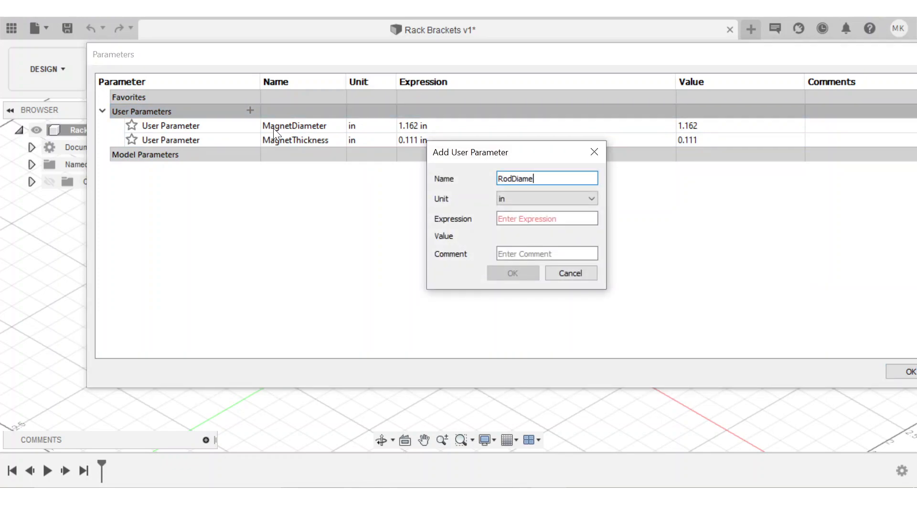
text(0.643)
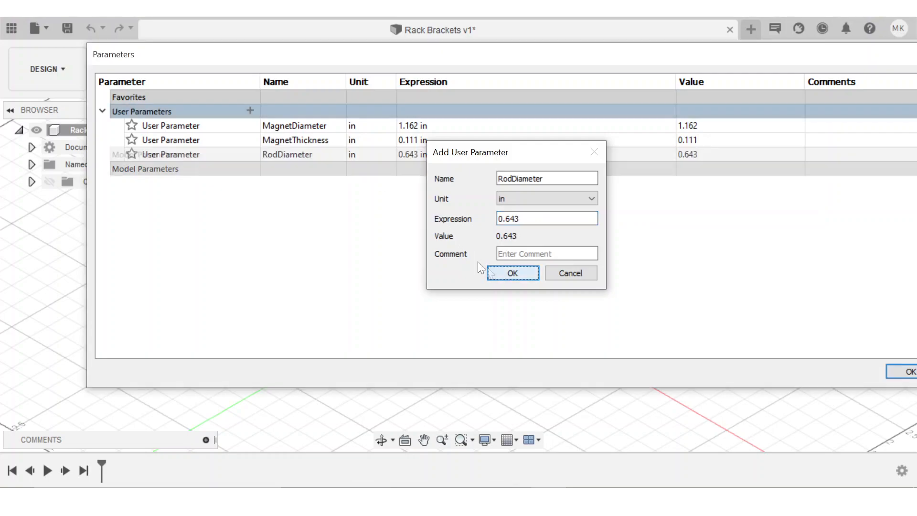
text(WallOffset)
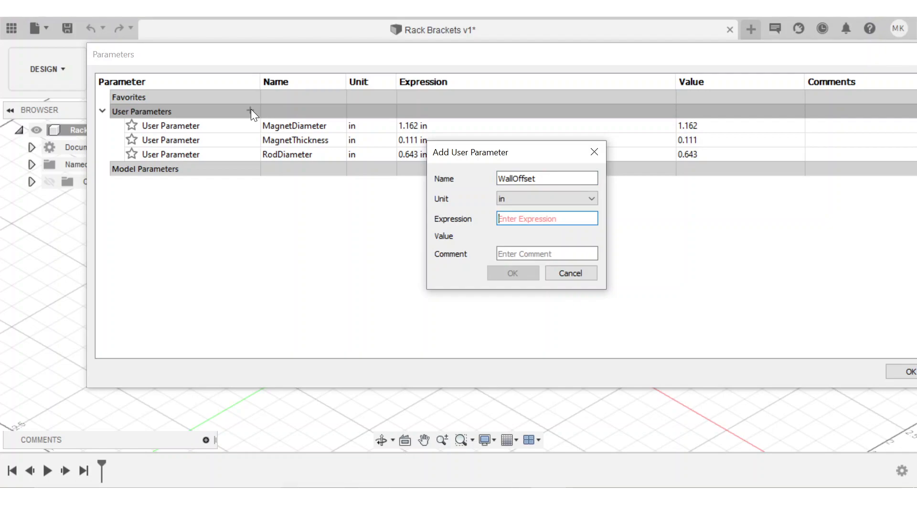
text(1.362)
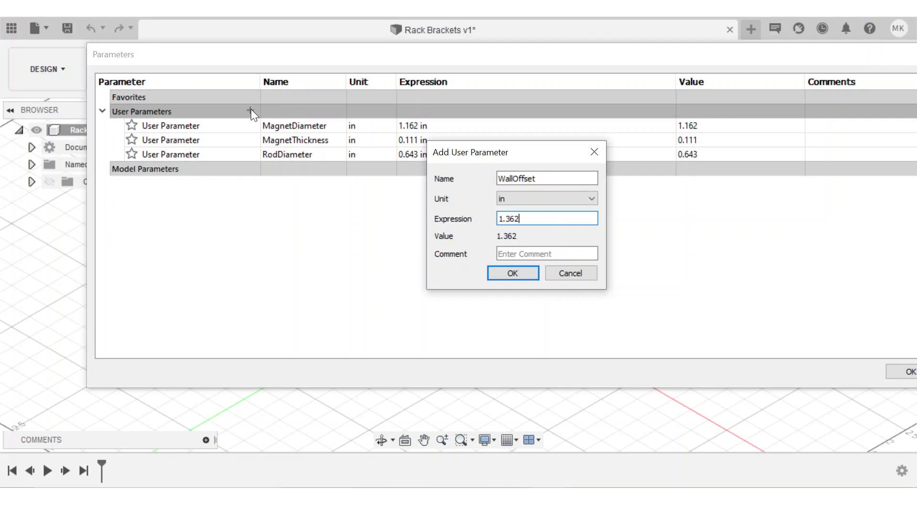
click(513, 273)
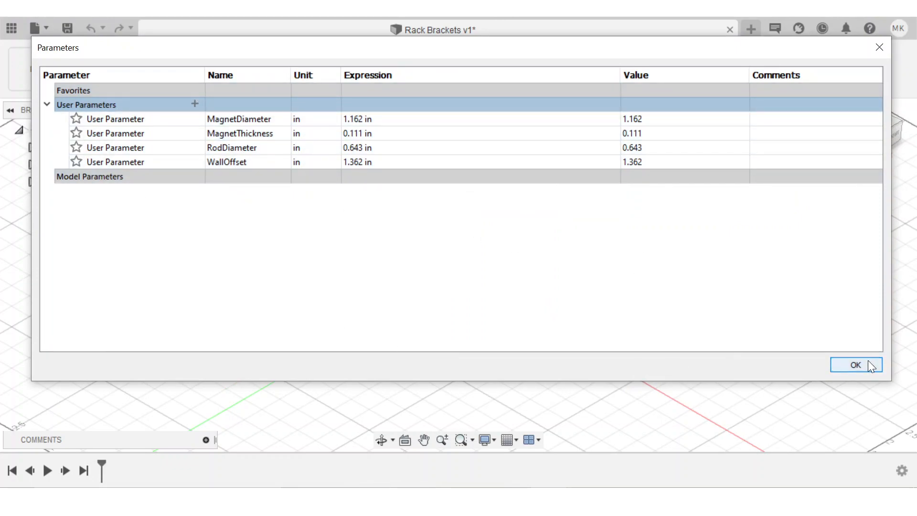
click(855, 365)
text(magd)
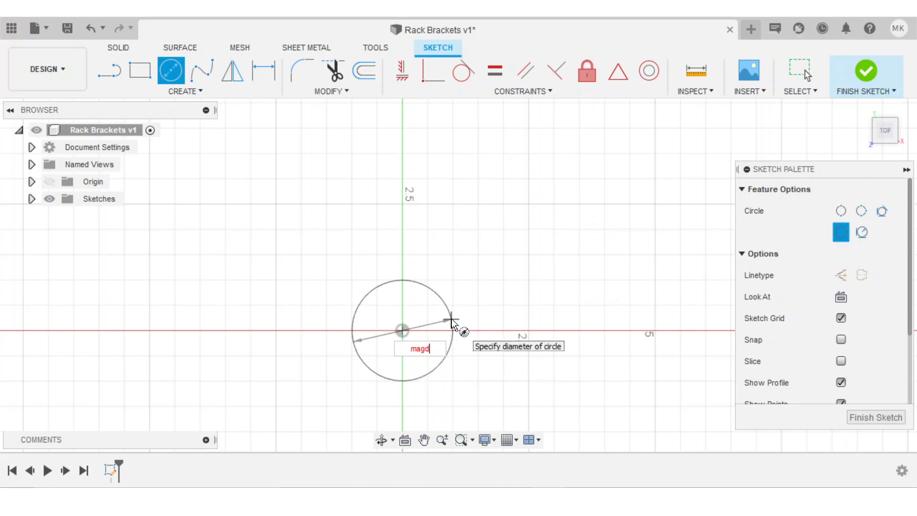
Sketch a MagnetDiameter circle, a MagnetDiameter-long construction line downward, and a second circle below.
text(magnetDiameter)
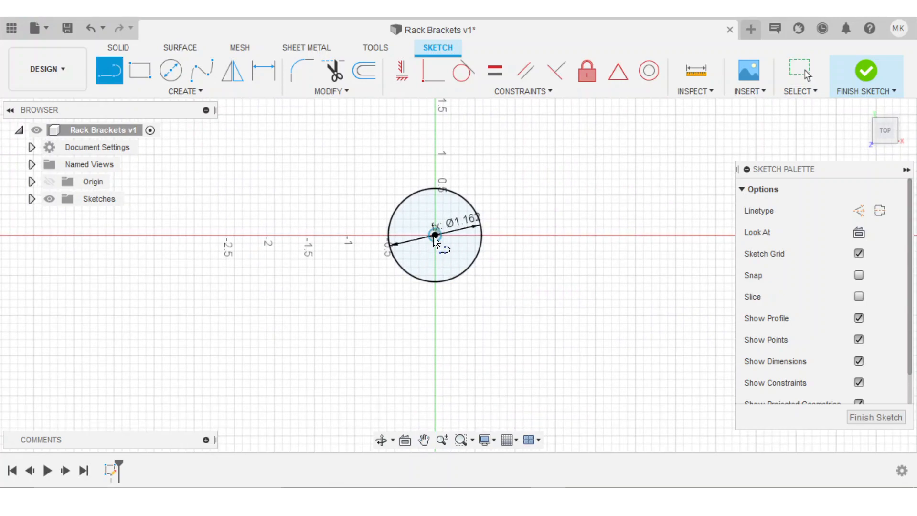
drag(433, 237, 442, 319)
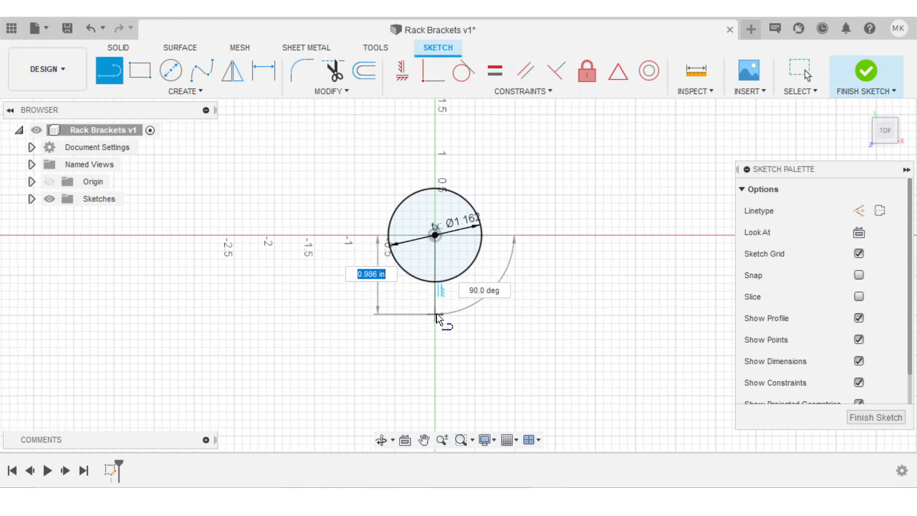
text(MagnetDiameter)
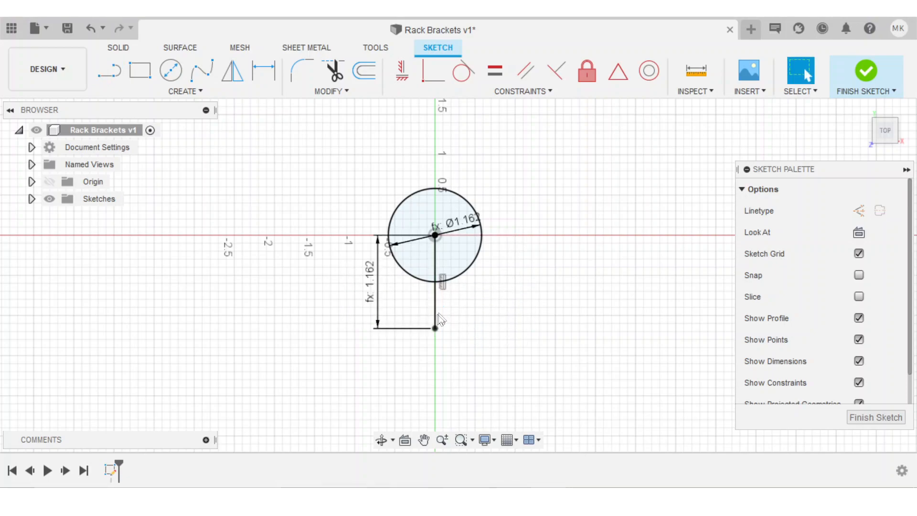
click(434, 281)
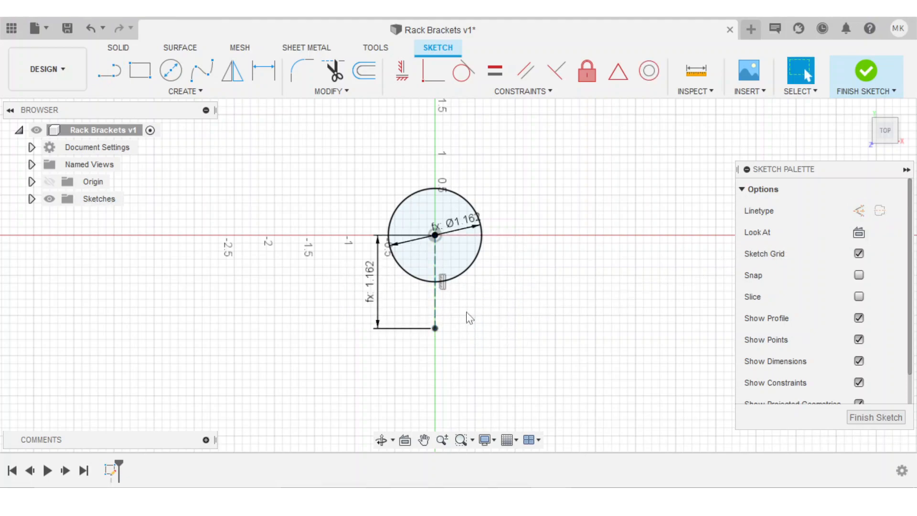
click(172, 70)
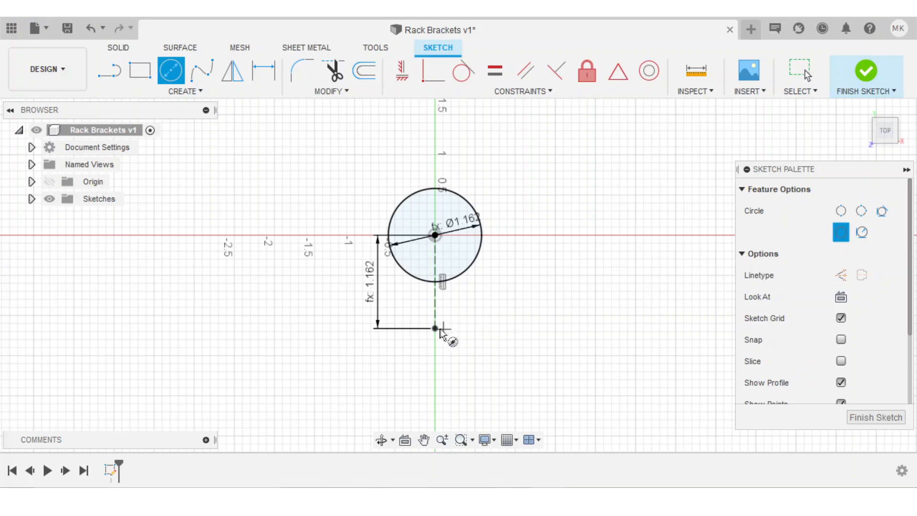
text(m)
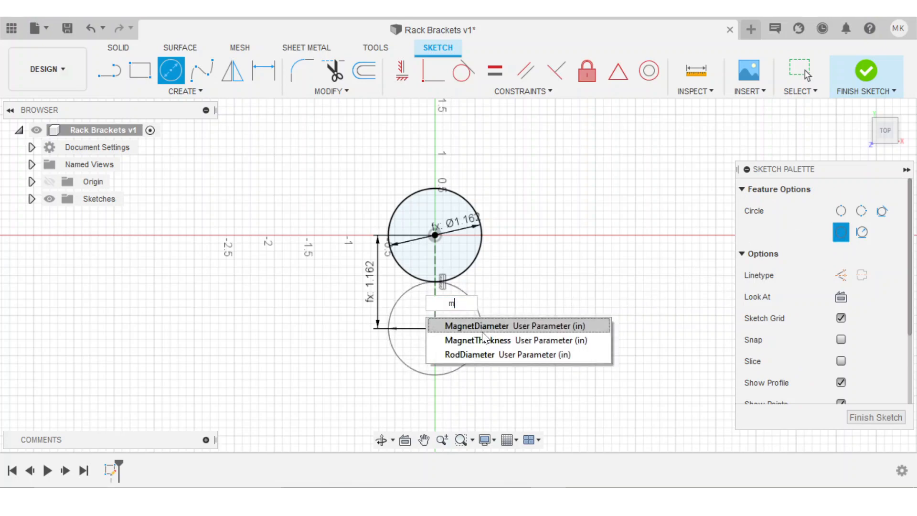
text(ag)
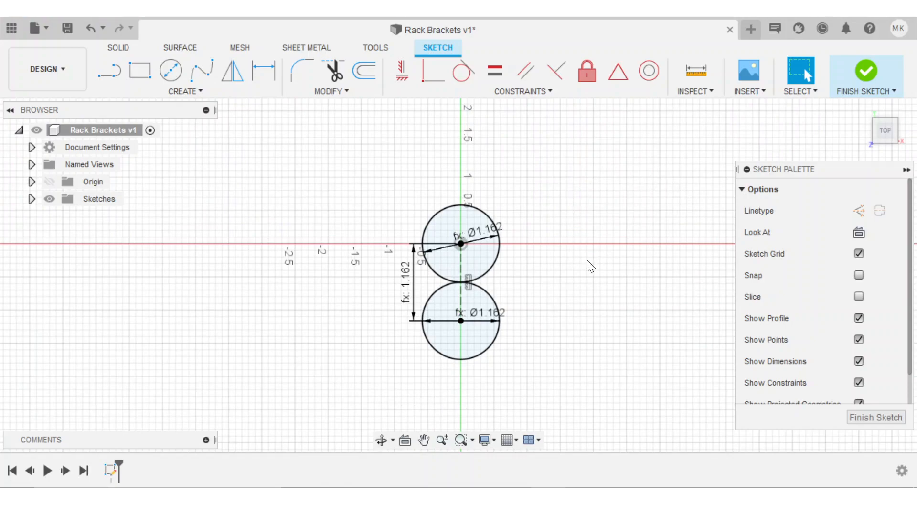
mouse_move(587, 259)
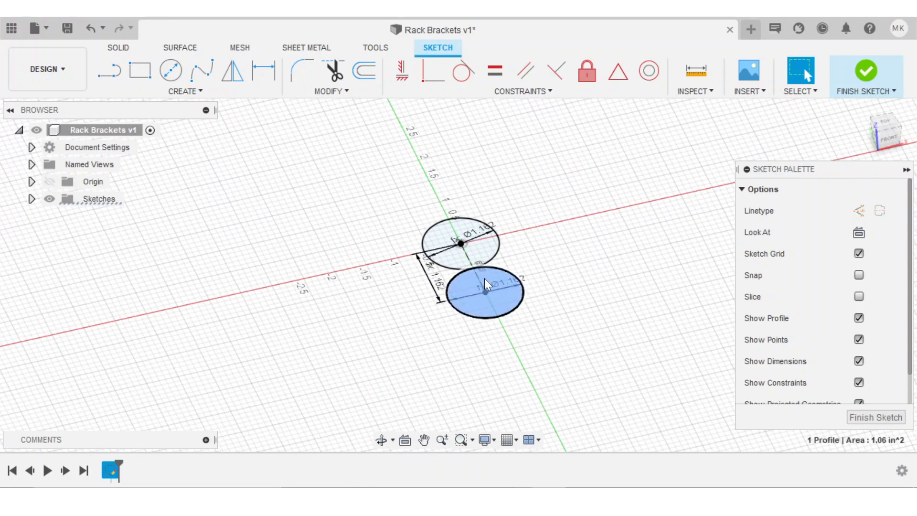
Extrude both magnet circles by MagnetThickness into two solid disc bodies.
right_click(488, 293)
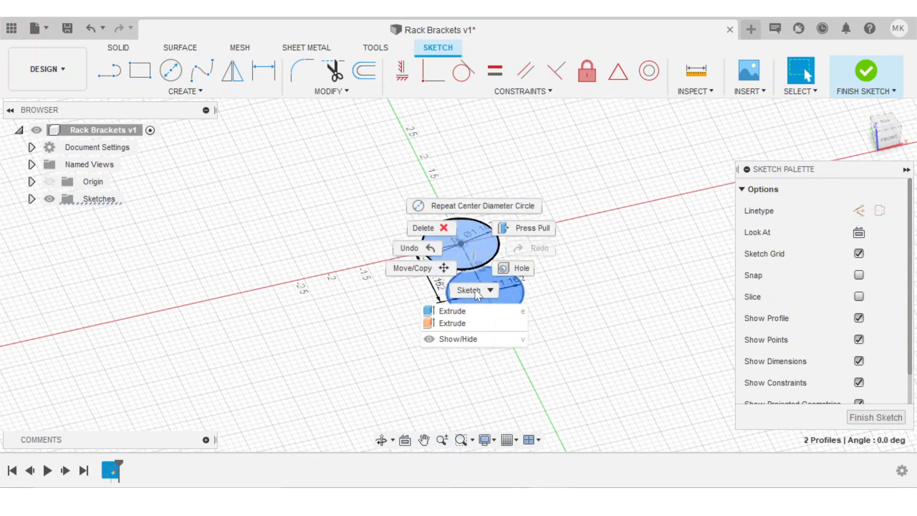
click(452, 311)
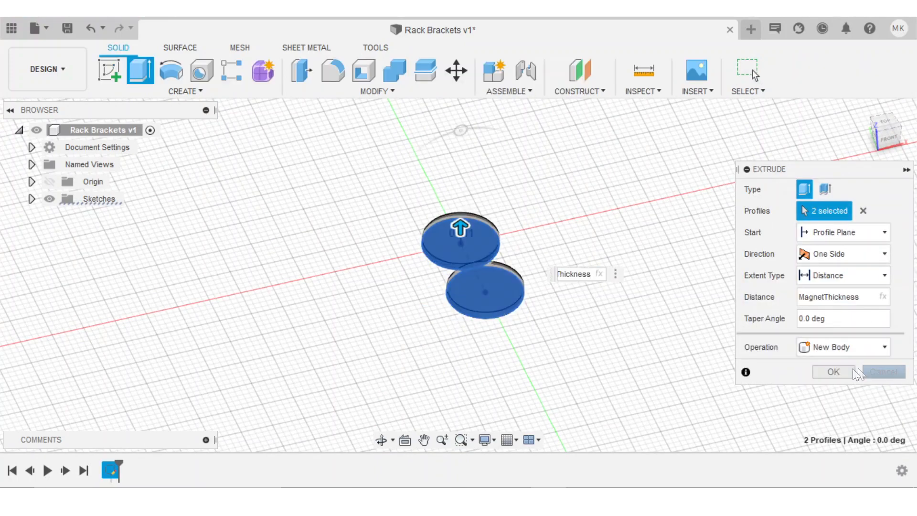
click(833, 372)
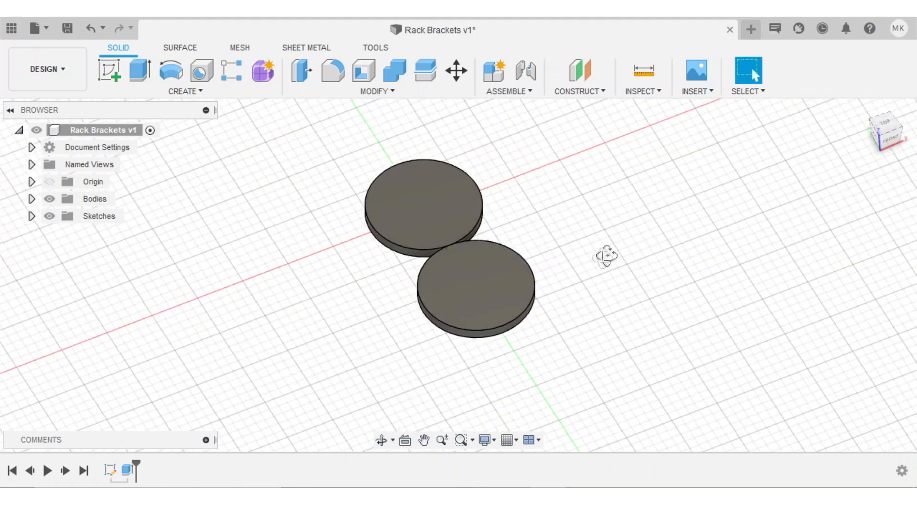
drag(606, 255, 582, 266)
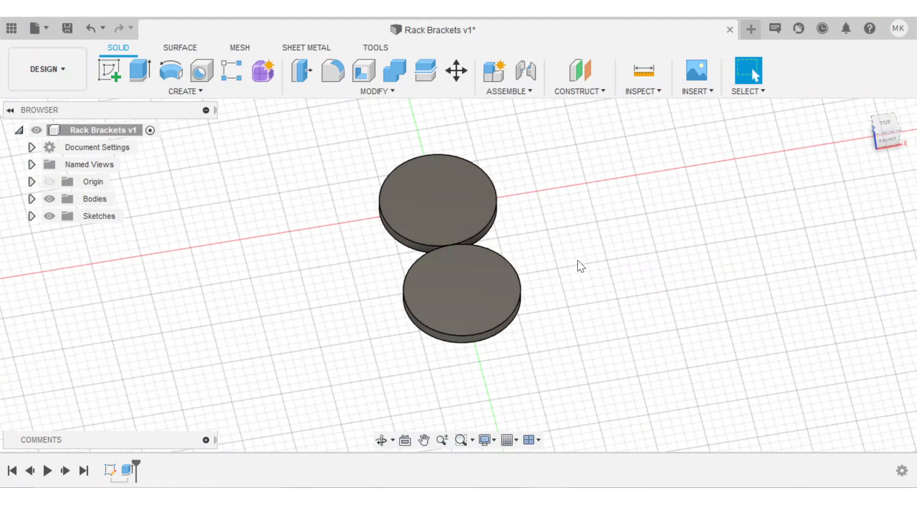
click(110, 70)
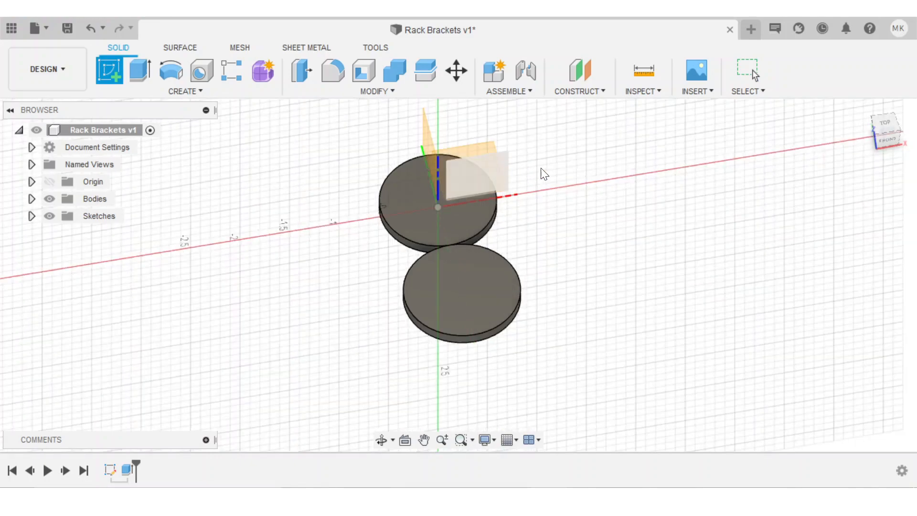
On the XY plane, sketch a short line from the upper circle's edge, dimensioned 0.20.
click(108, 70)
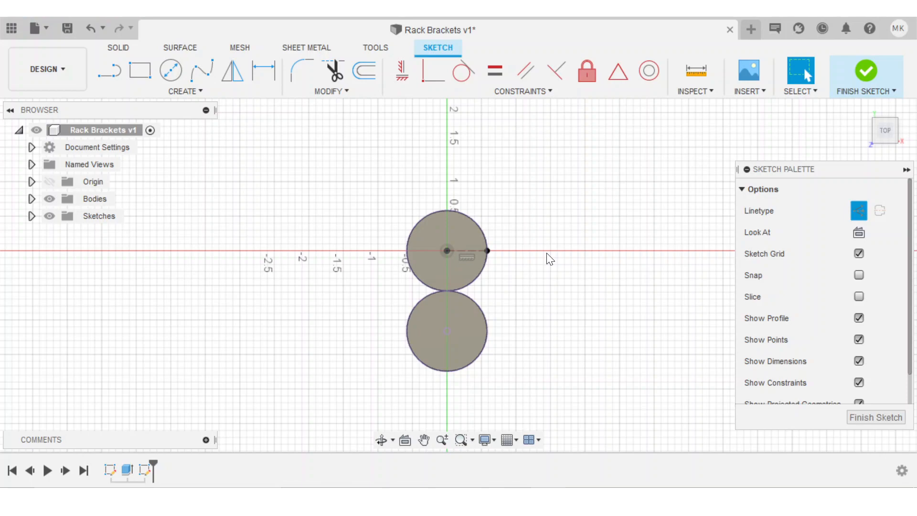
click(109, 70)
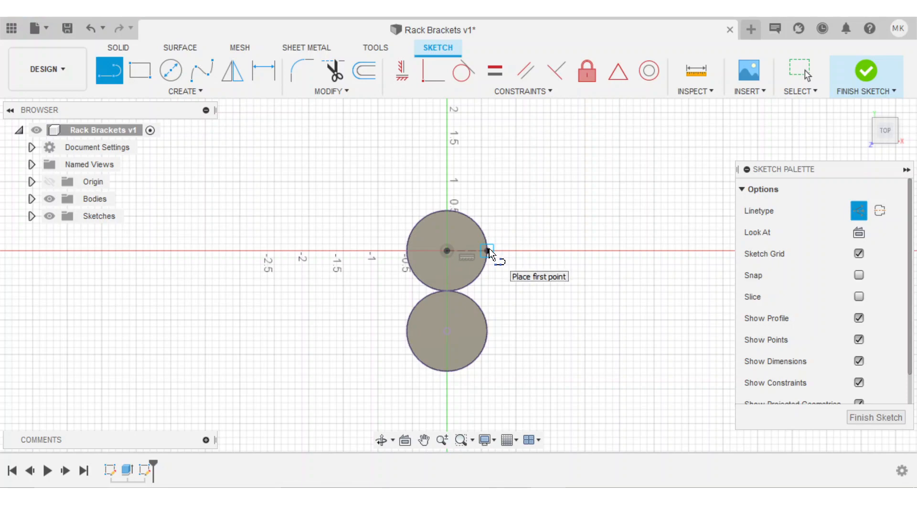
click(489, 251)
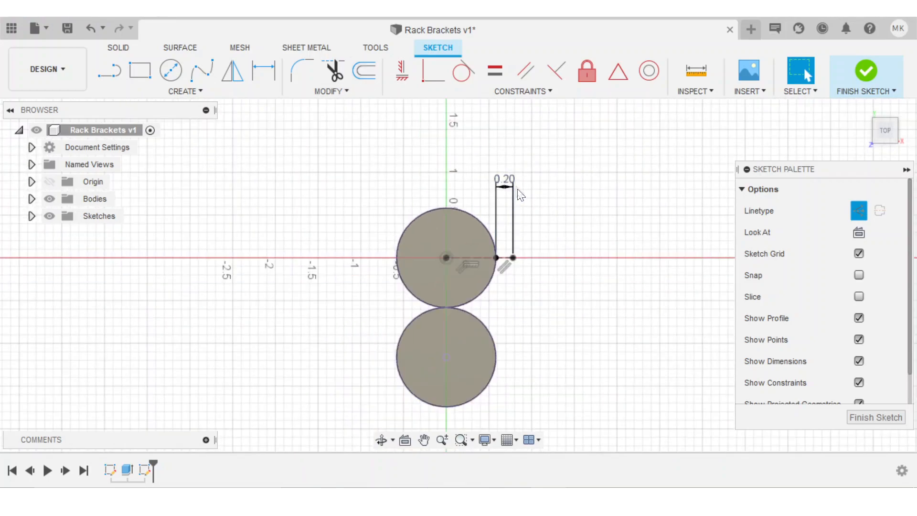
click(331, 91)
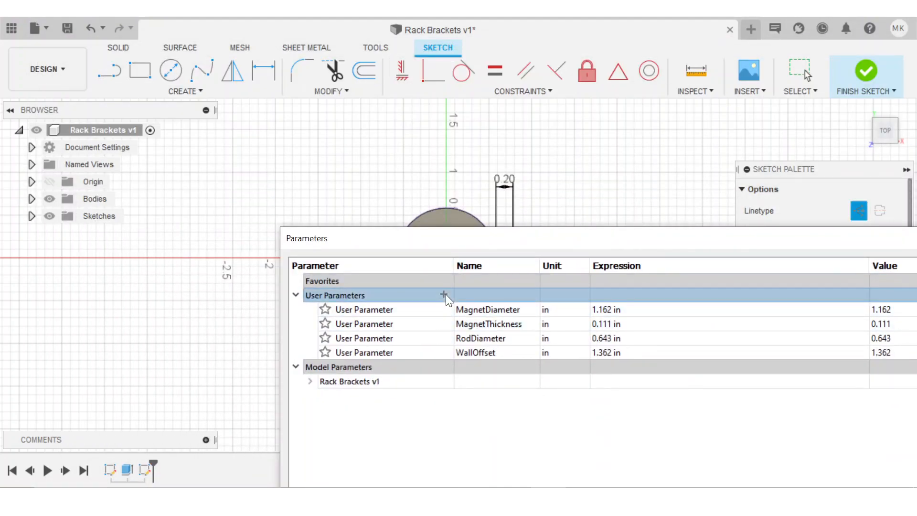
Add a WallThickness user parameter with expression 0.2 and close the table.
click(444, 295)
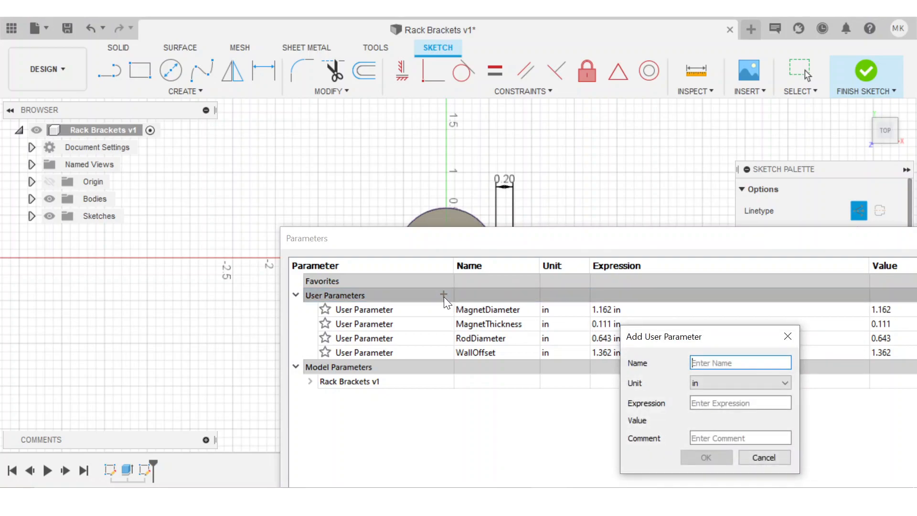
text(WallThickness)
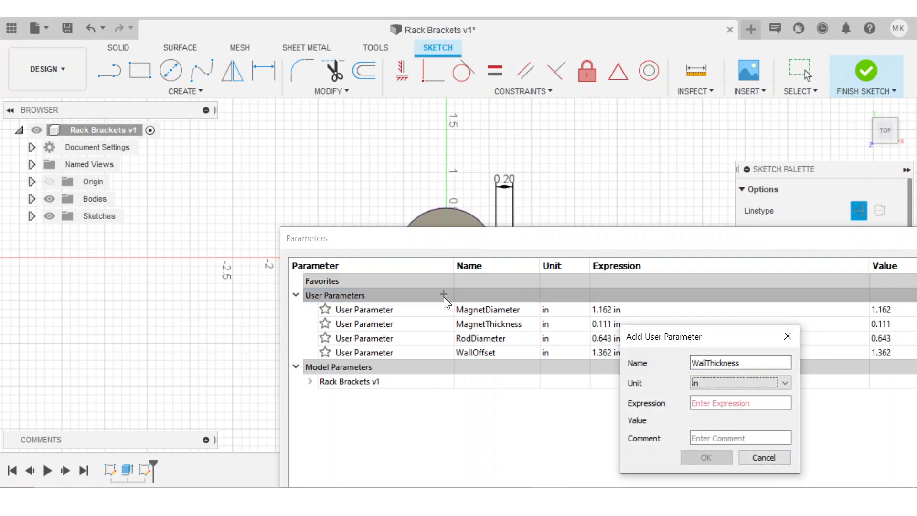
text(0.2)
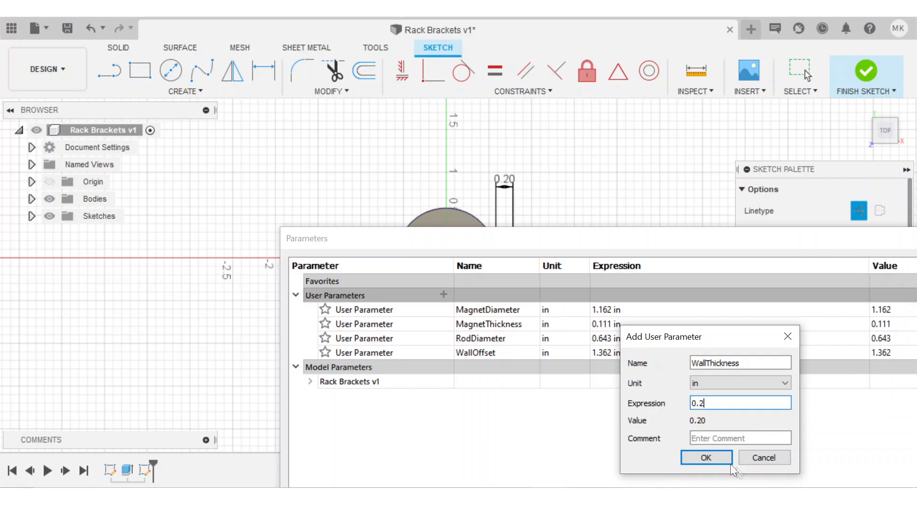
click(705, 457)
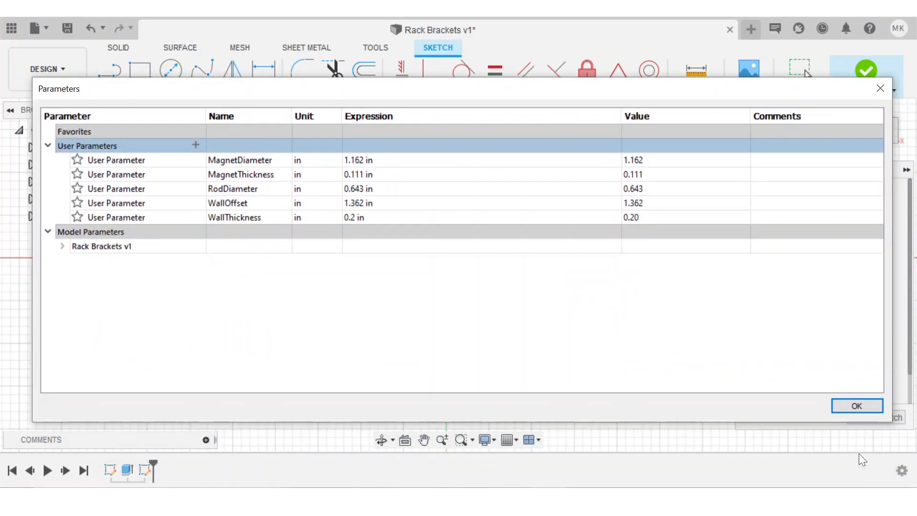
click(856, 406)
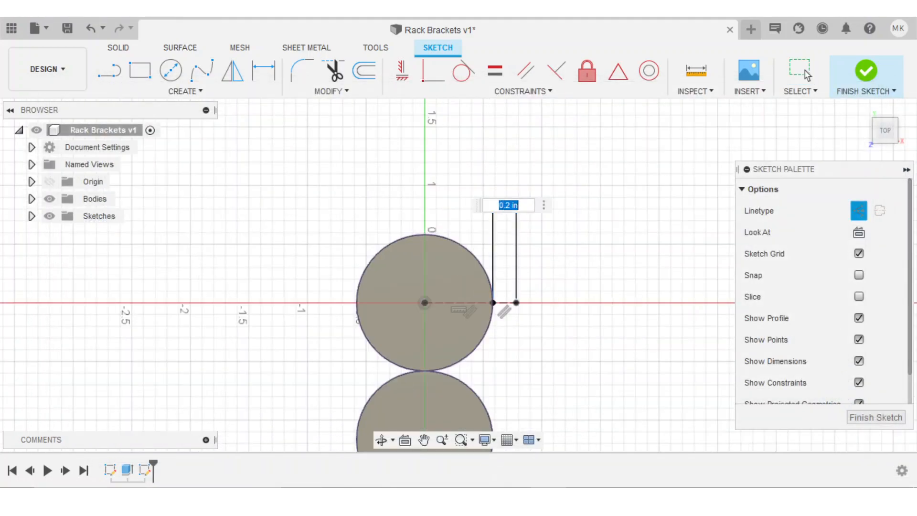
Dimension the line with WallThickness and draw outer wall circles and tangent lines around both discs.
text(WallThickness)
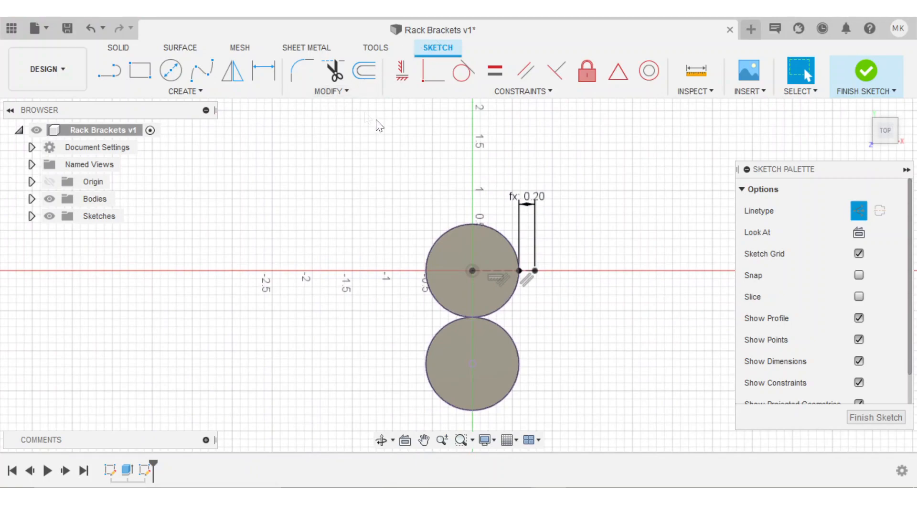
click(363, 71)
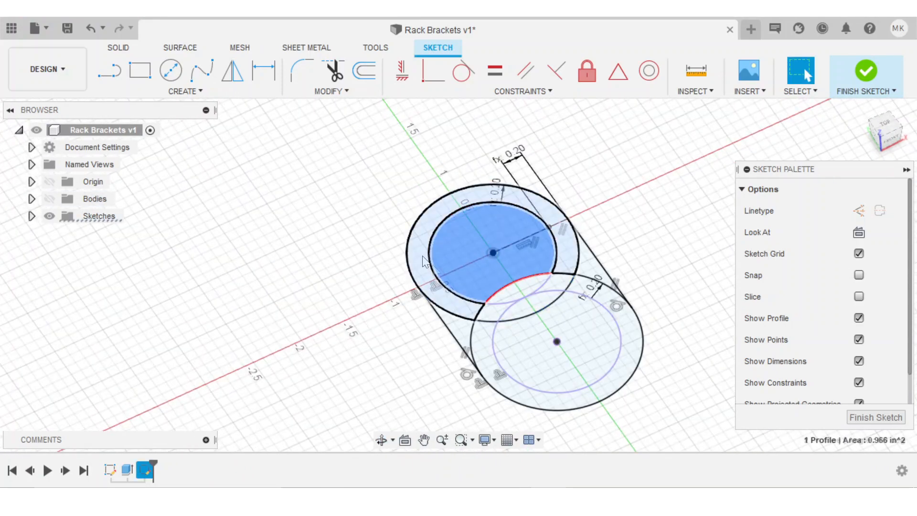
click(556, 341)
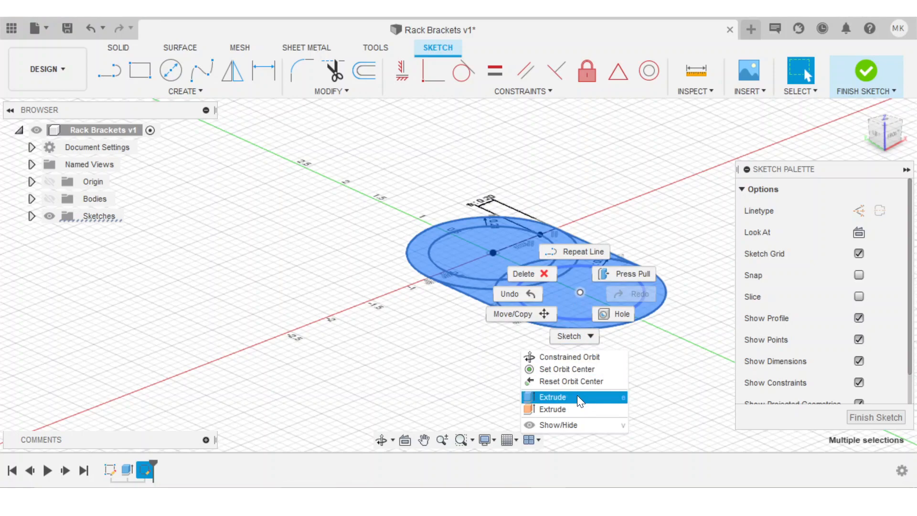
Extrude the outline profiles by a new BaseThickness parameter set to 0.2 in.
click(552, 397)
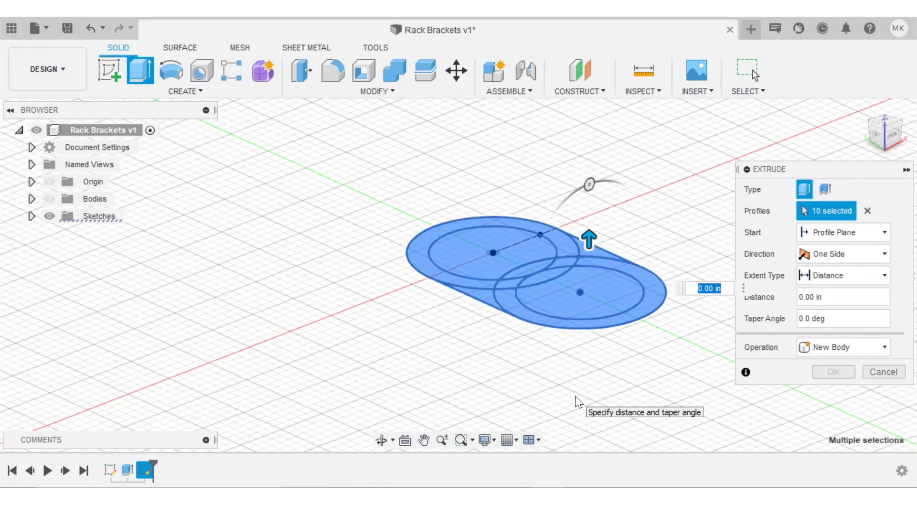
text(0.2)
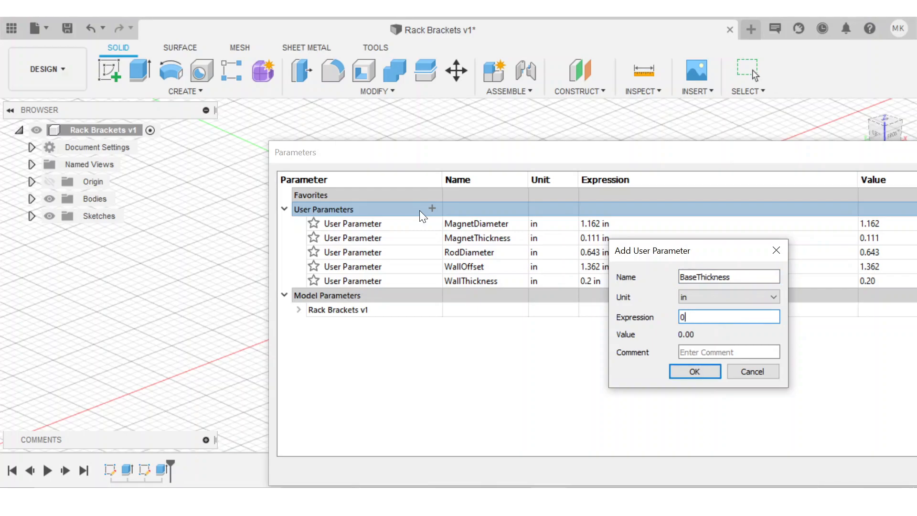
click(694, 372)
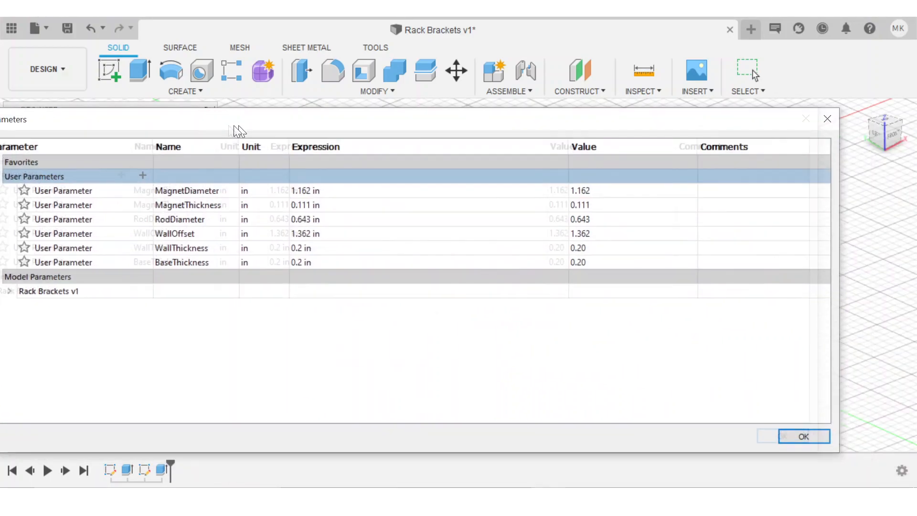
click(803, 436)
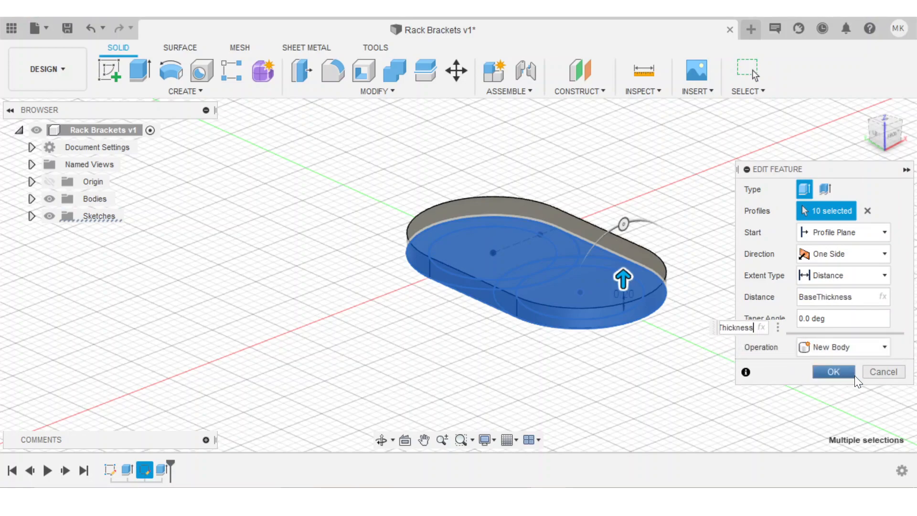
click(834, 371)
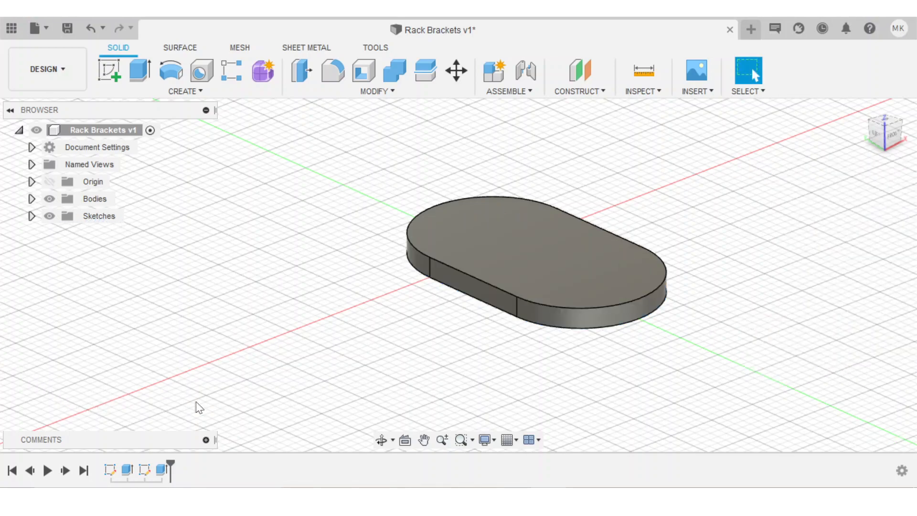
In Change Parameters, set BaseThickness to 0.3 in and WallThickness to 0.4 in.
click(376, 90)
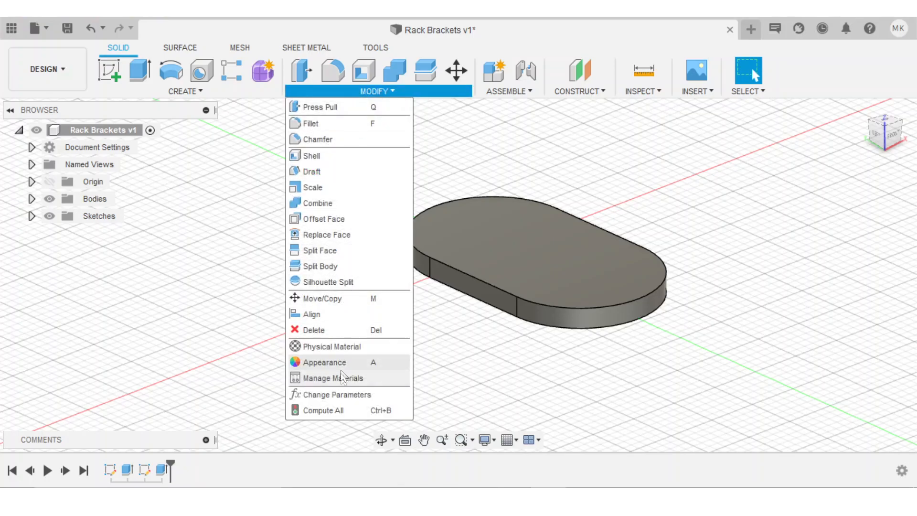
click(336, 394)
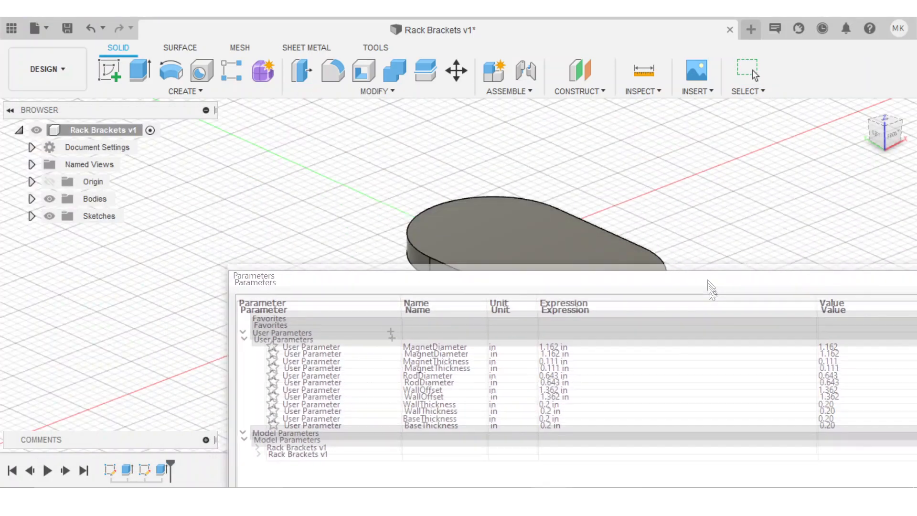
click(537, 444)
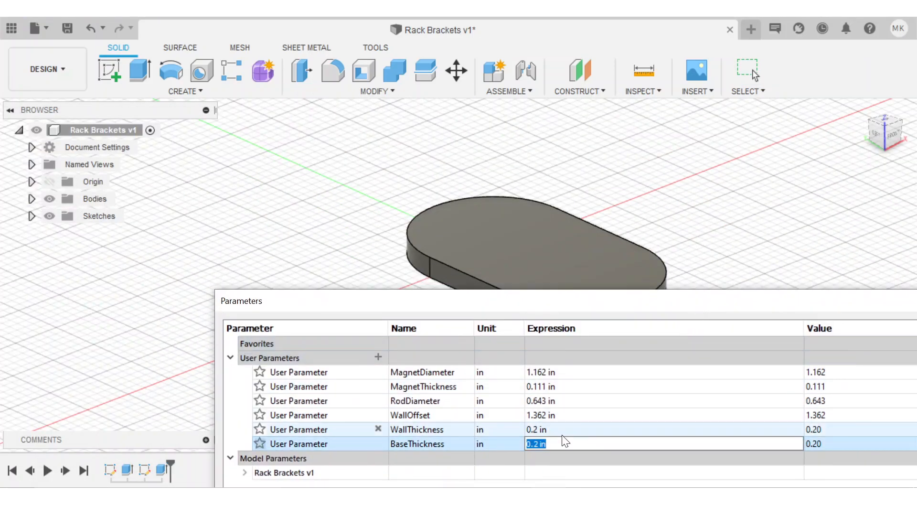
text(0.3)
click(664, 430)
text(0.4)
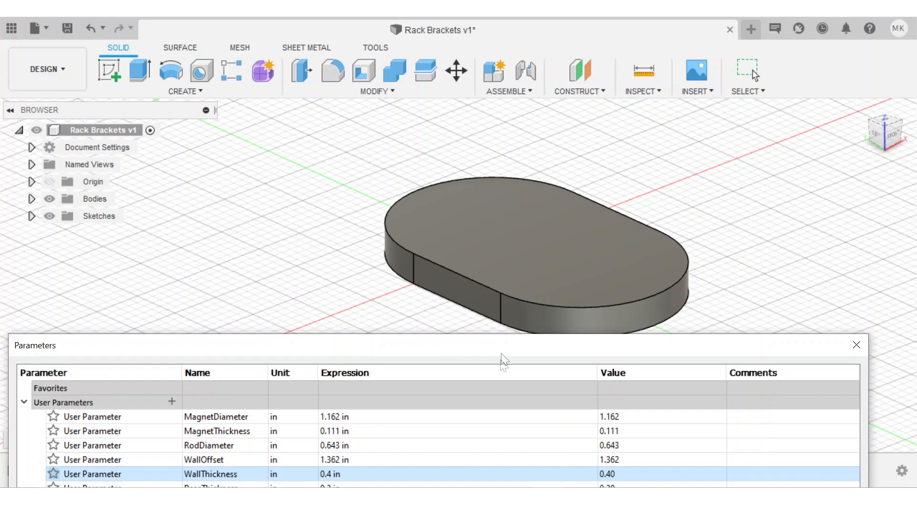
Combine with Base as target, the magnet discs as tools, operation Cut.
click(394, 70)
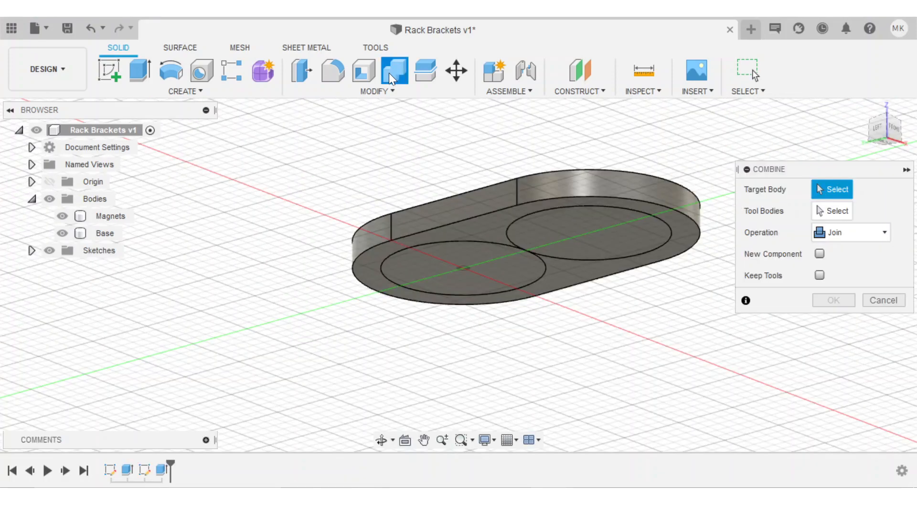
mouse_move(469, 166)
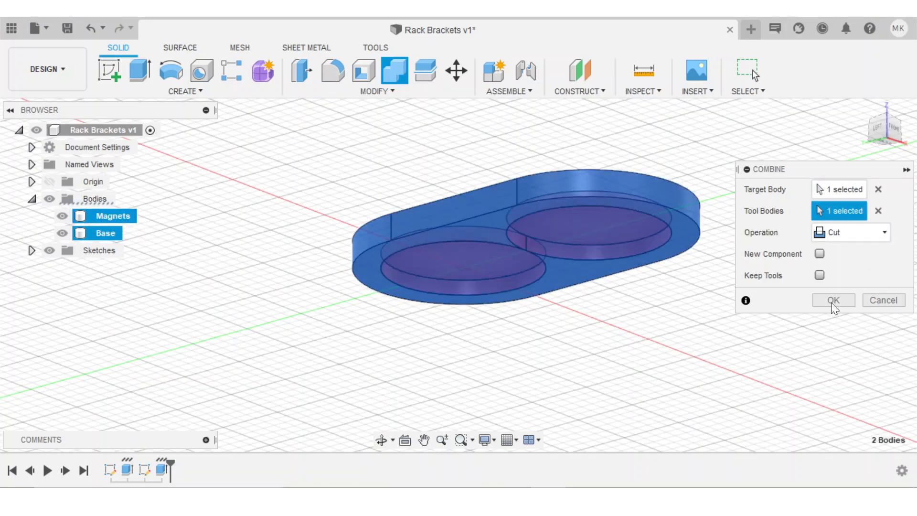
click(834, 300)
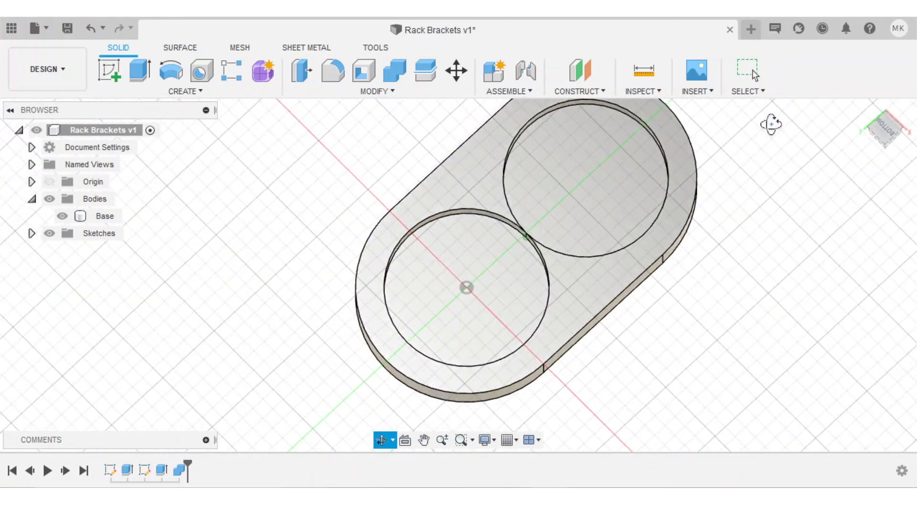
Slice the base with a section analysis and measure the material above the magnet pockets.
click(642, 76)
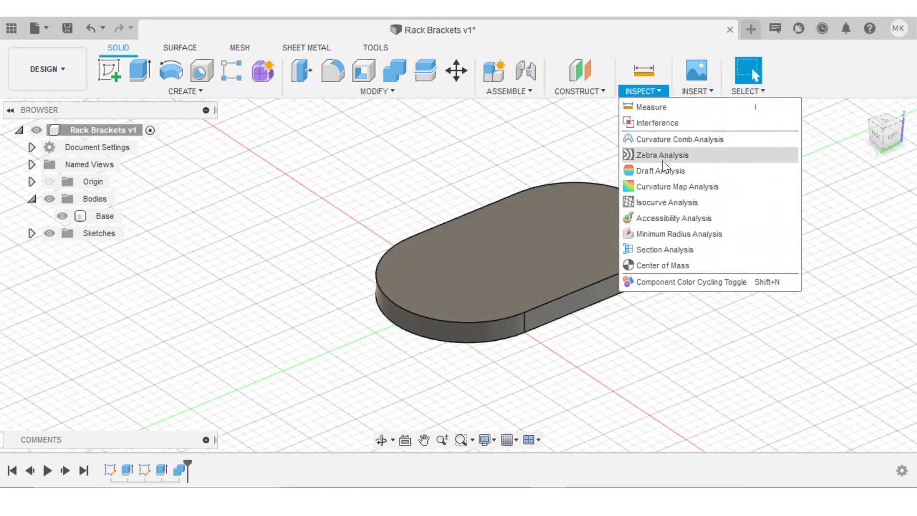
click(665, 249)
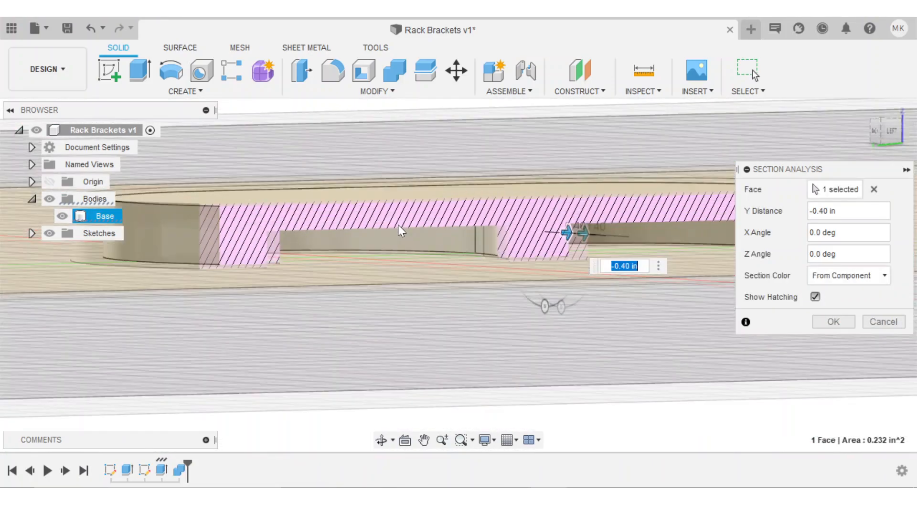
click(832, 321)
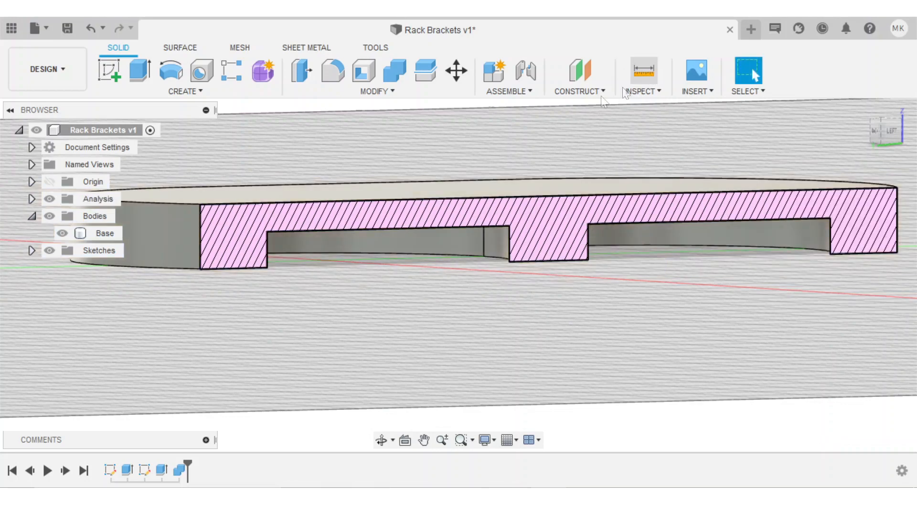
click(642, 76)
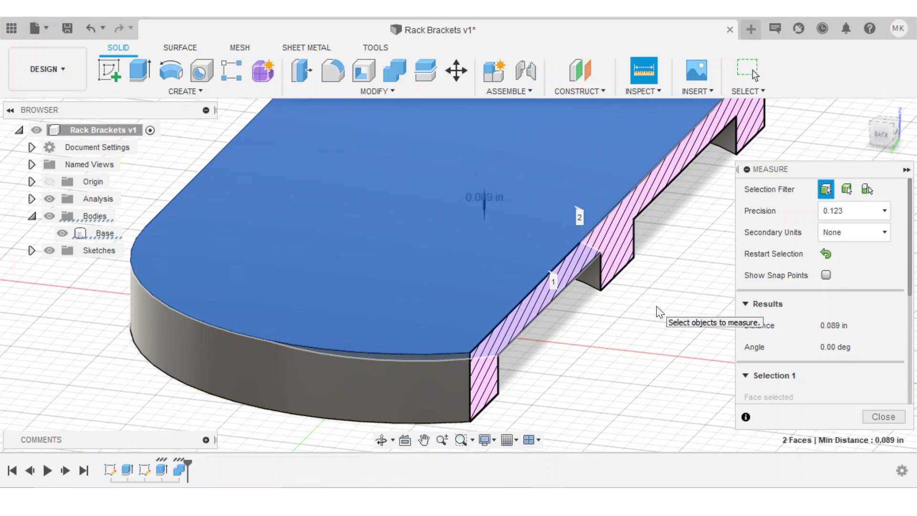
Change the BaseThickness parameter to 0.3 in.
click(376, 91)
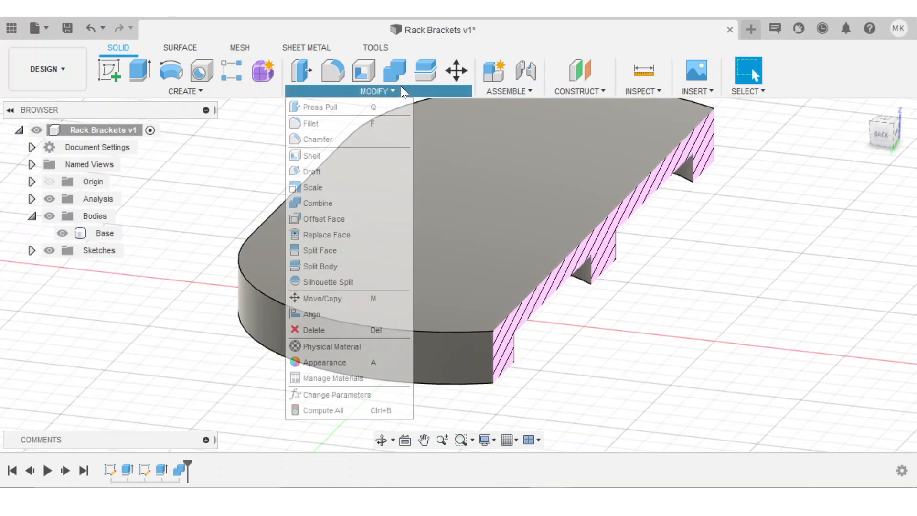
click(338, 394)
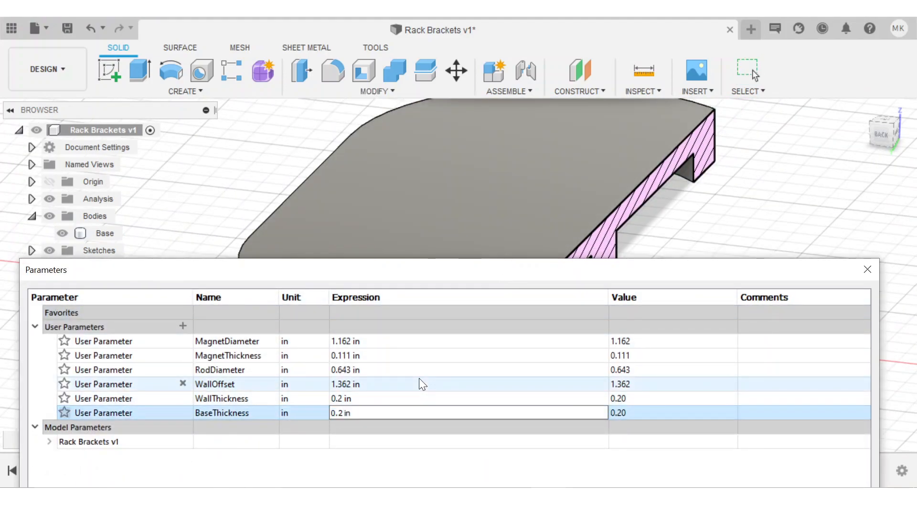
text(0.3 in)
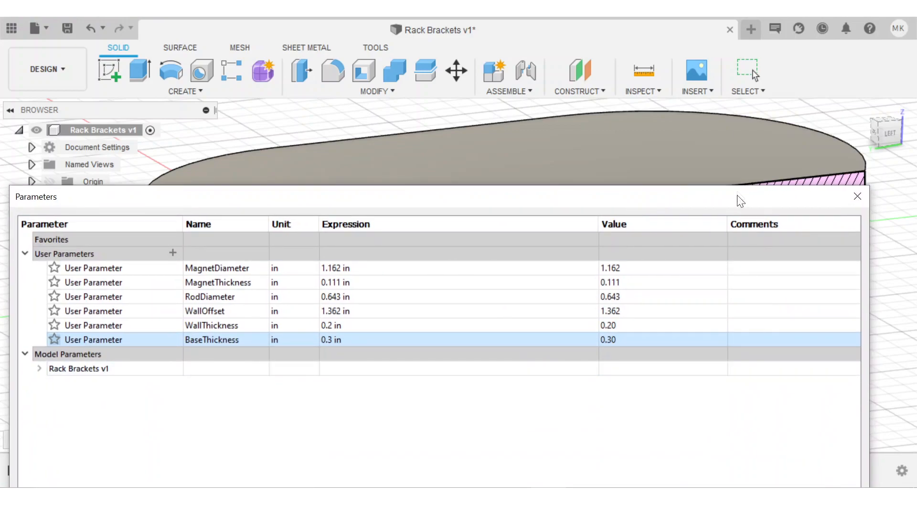
click(858, 196)
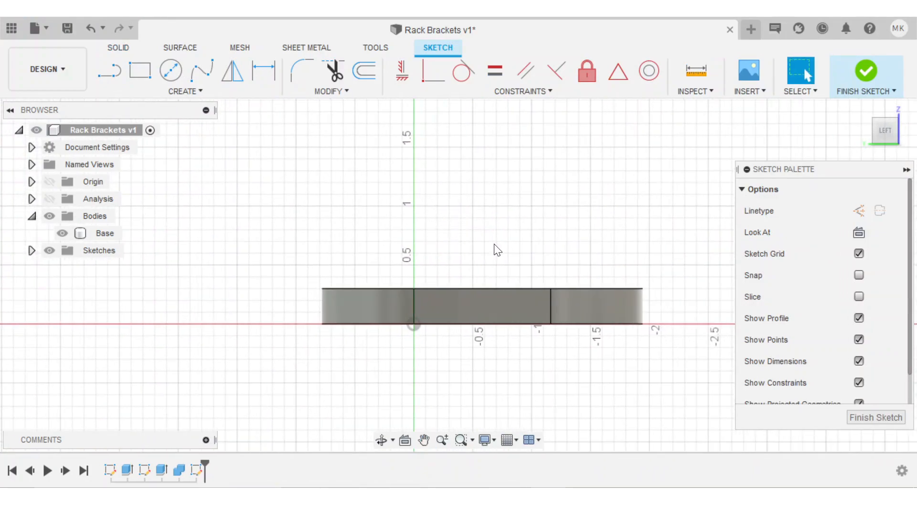
Draw a RodDiameter circle 1.362 in above the base with a concentric outer wall circle.
click(481, 306)
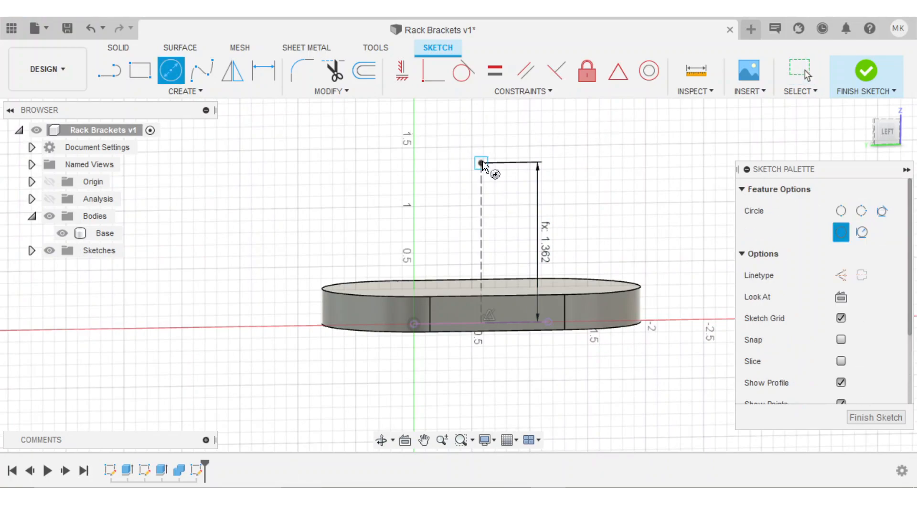
text(ro)
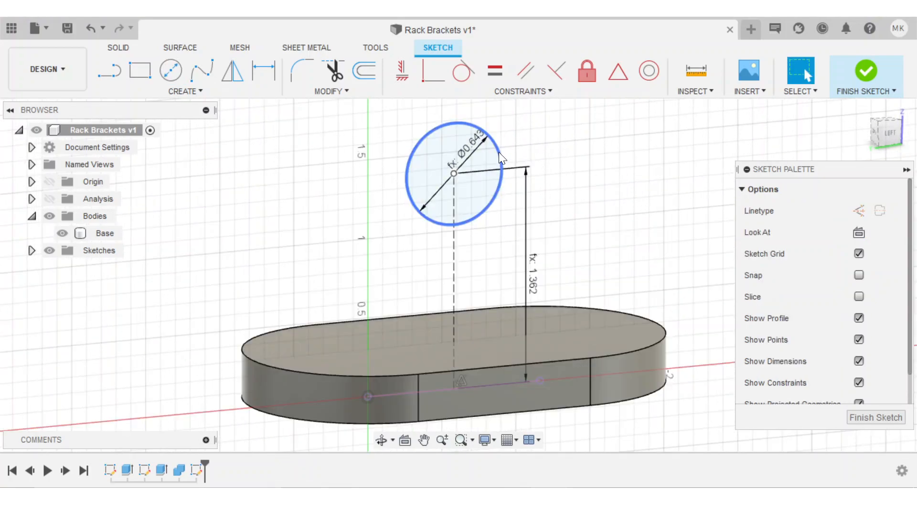
click(364, 70)
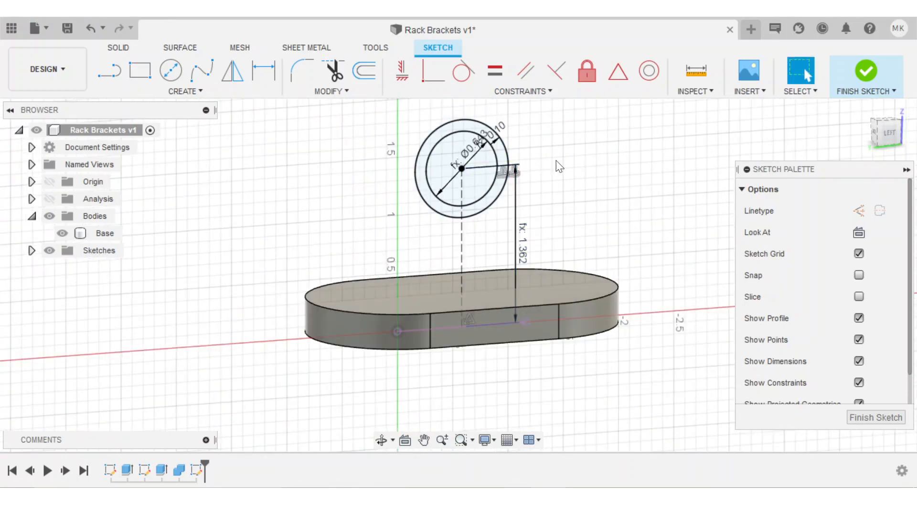
drag(555, 164, 614, 185)
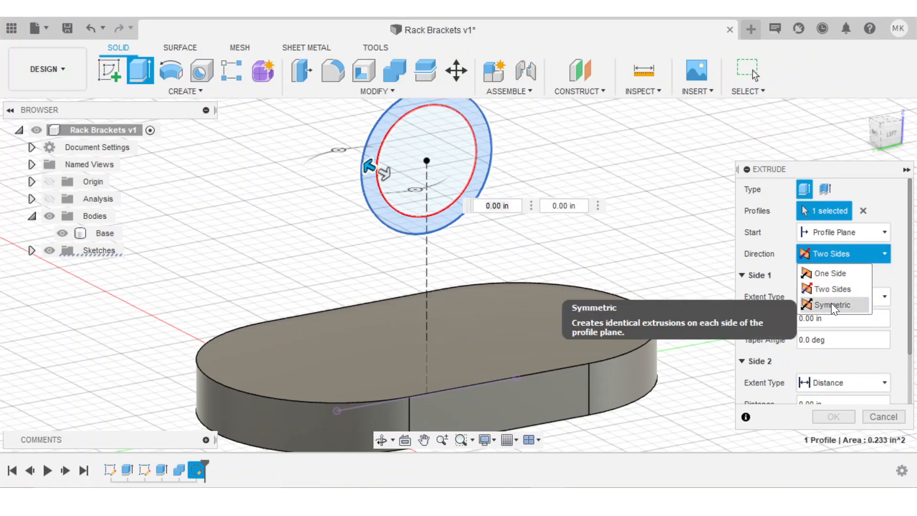
Extrude the ring profile symmetrically by 0.3 in as a new body.
click(835, 305)
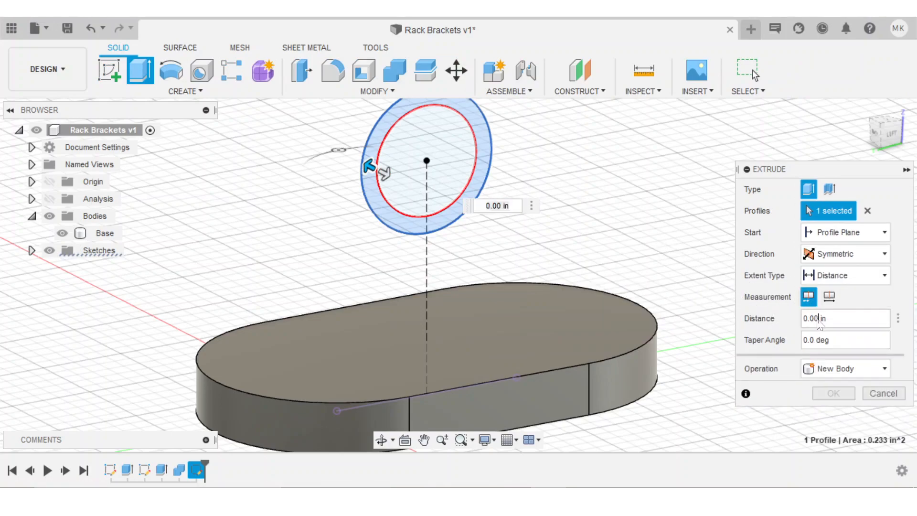
click(828, 318)
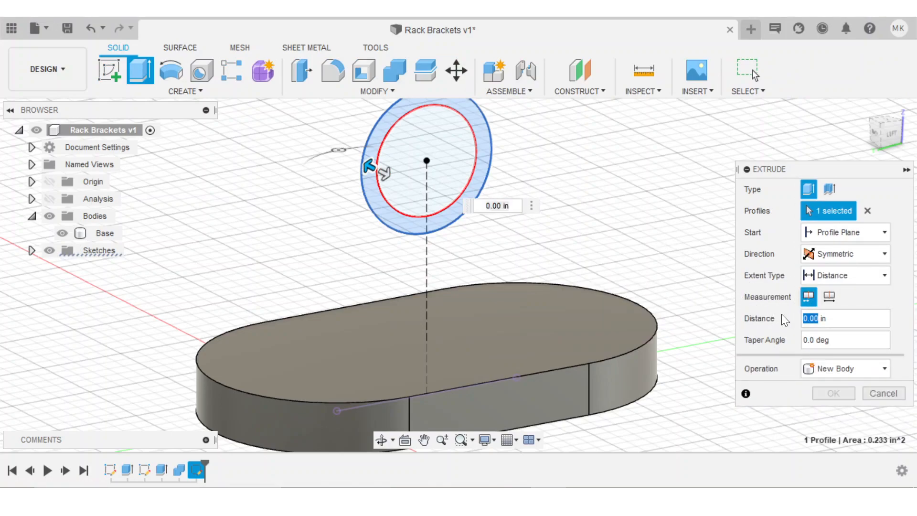
text(0.3)
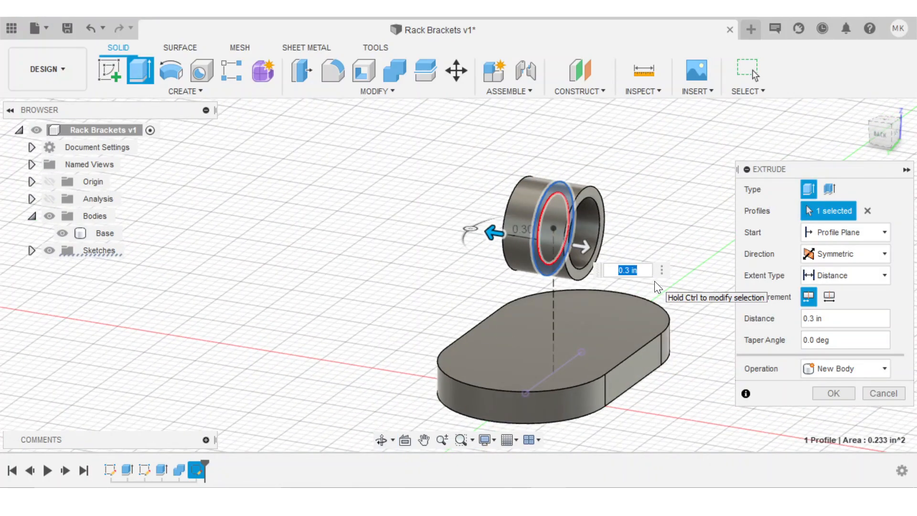
click(833, 393)
text(Rod Connector)
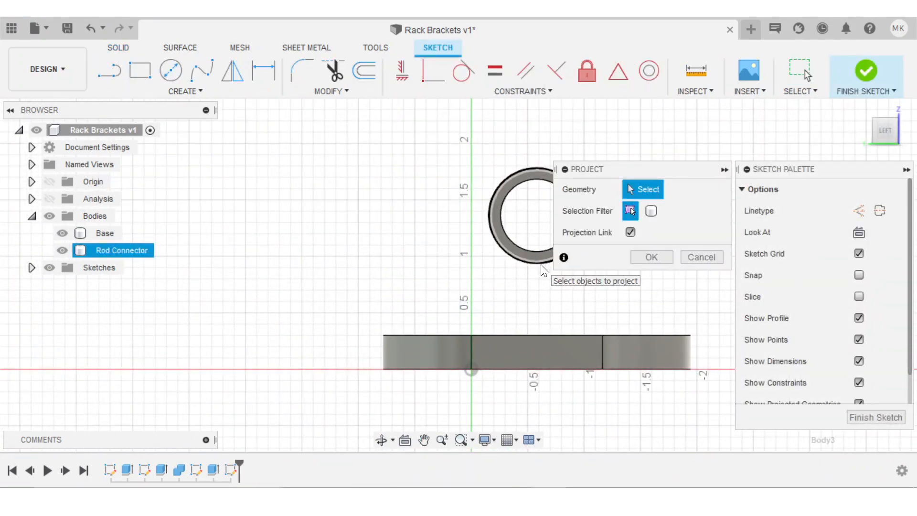
Project the ring and base edges and draw a vertical line to the ring centre.
click(428, 351)
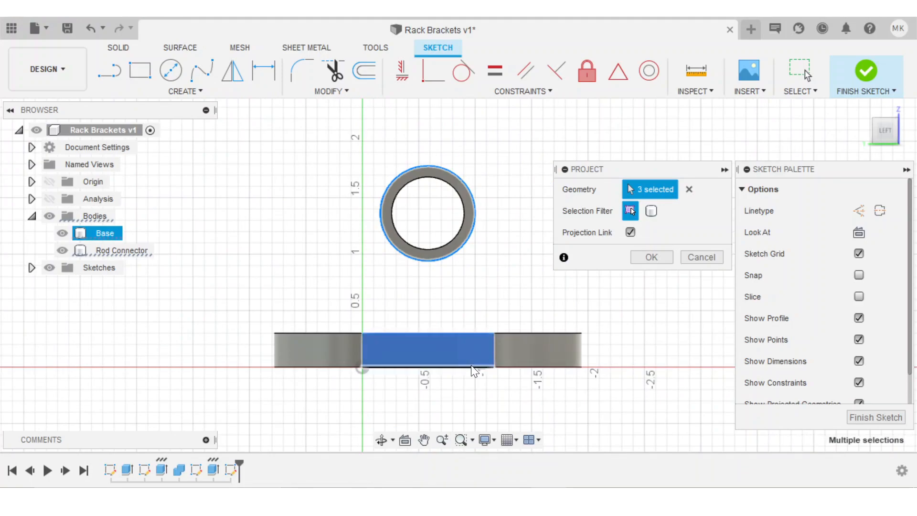
click(651, 257)
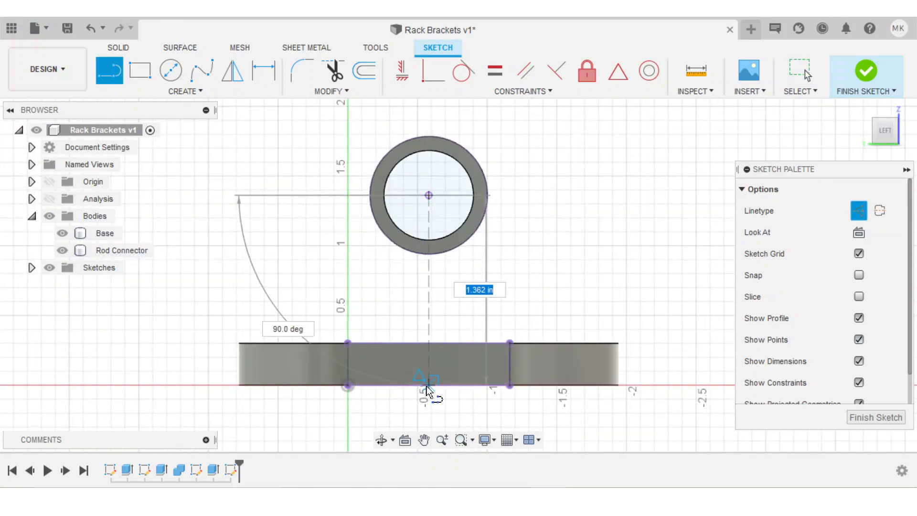
click(185, 91)
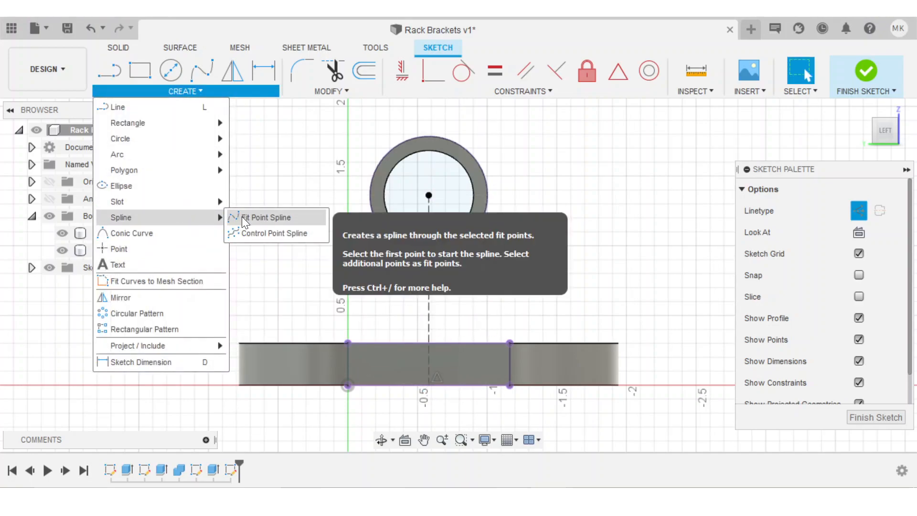
Draw a fit-point spline curving from the base up to the ring.
click(269, 217)
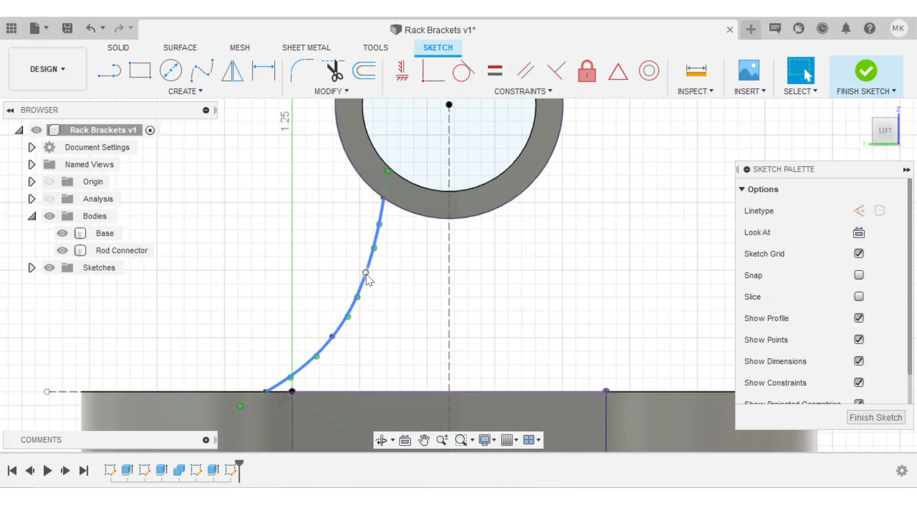
click(369, 277)
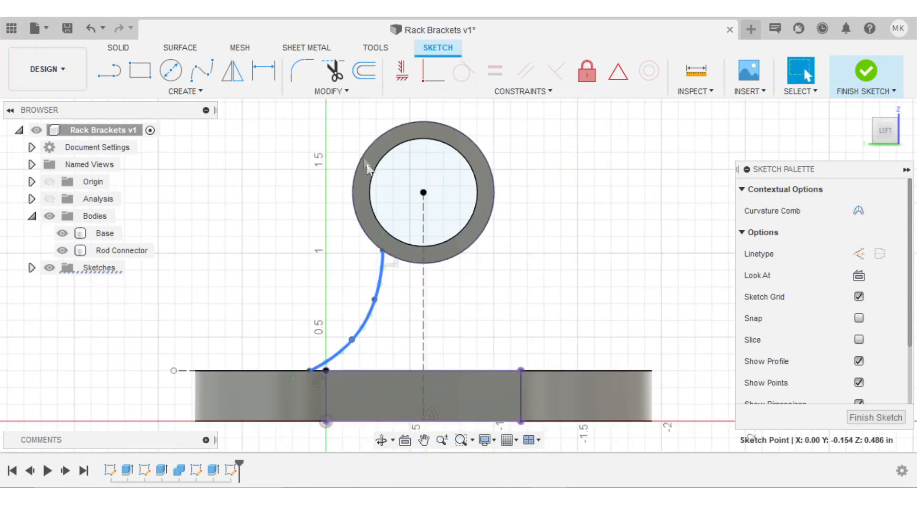
click(232, 70)
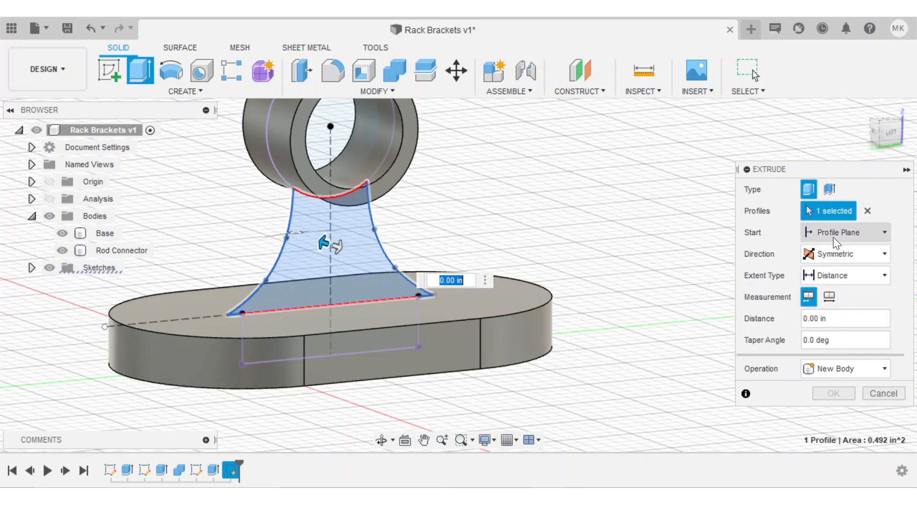
Extrude the spline web symmetrically, joined to the body, with distance WallThickness.
click(844, 318)
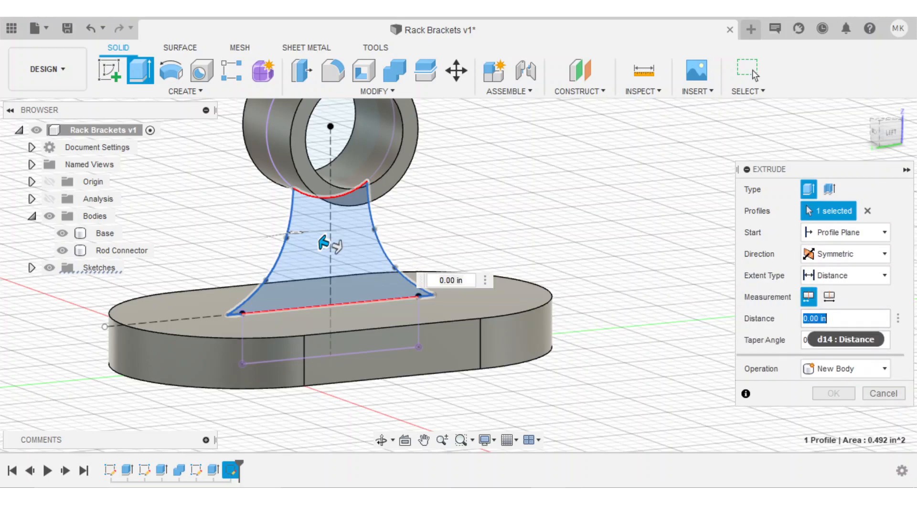
text(WallThickness)
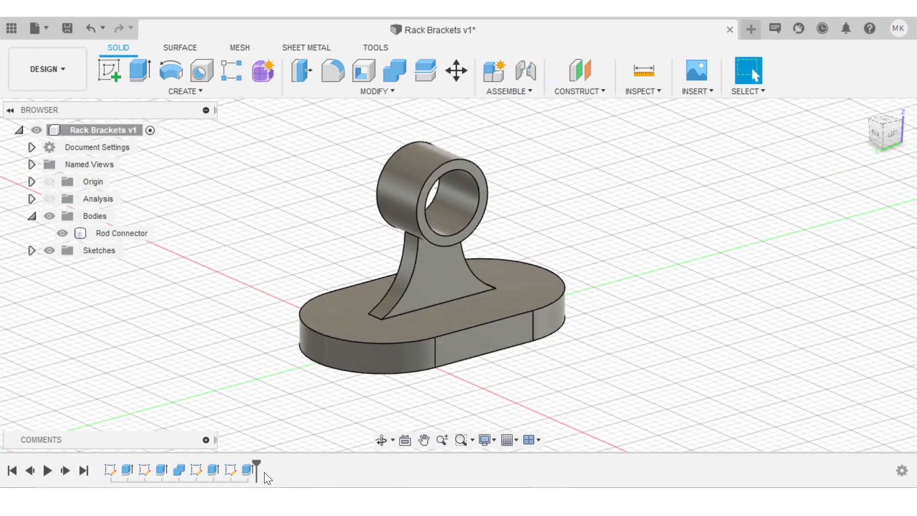
double_click(230, 470)
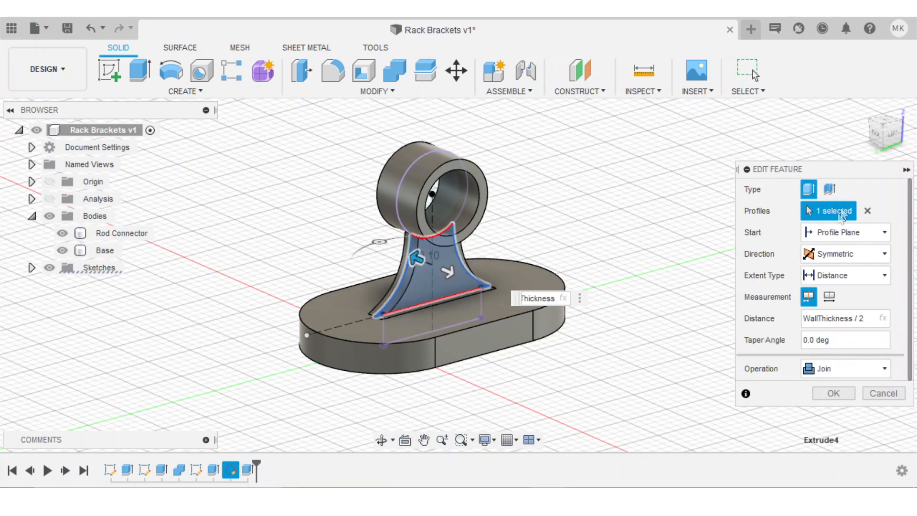
text(wall)
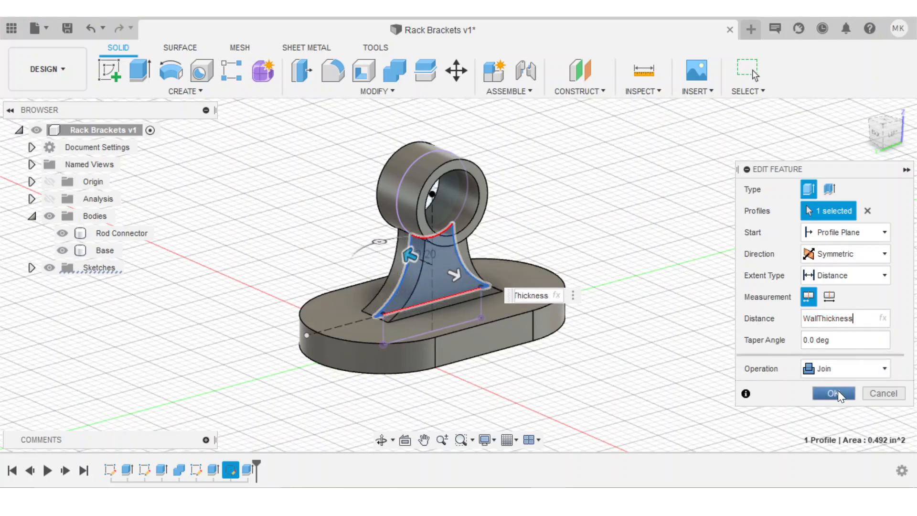
click(833, 394)
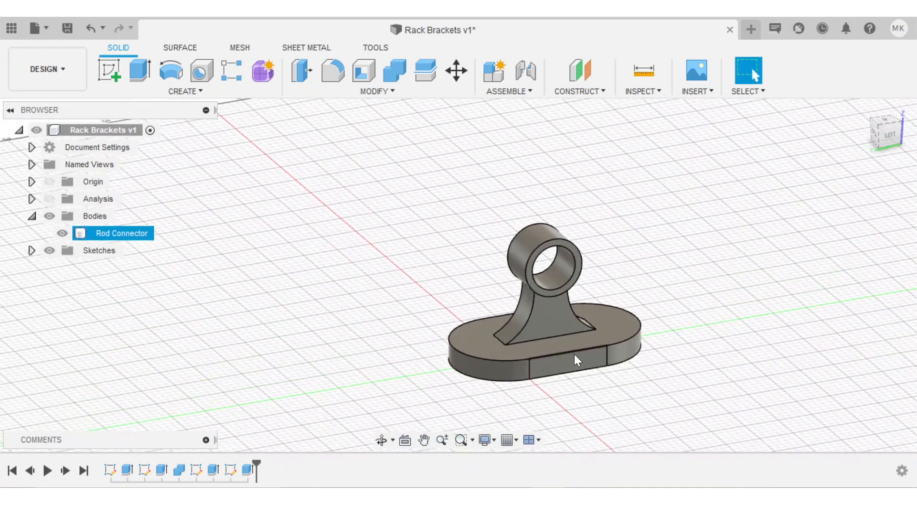
drag(577, 360, 716, 358)
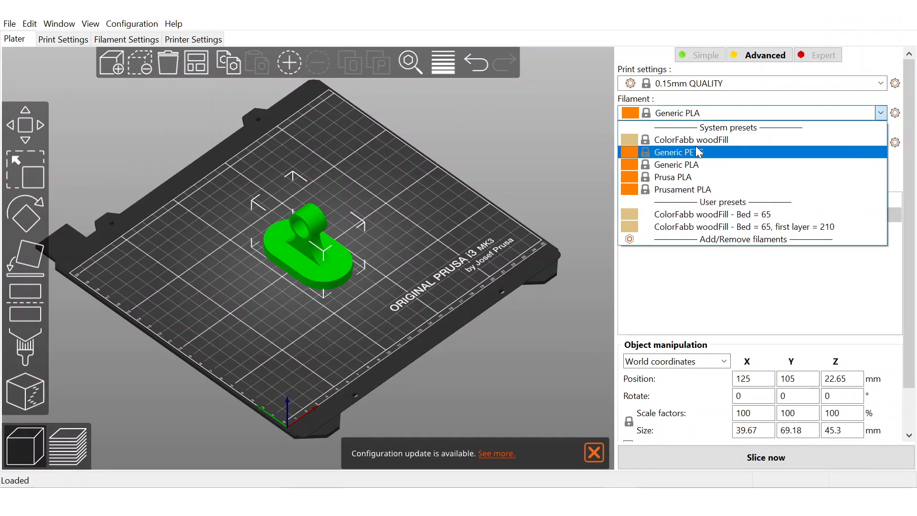
Choose Generic PETG in the Plater's Filament dropdown.
click(675, 152)
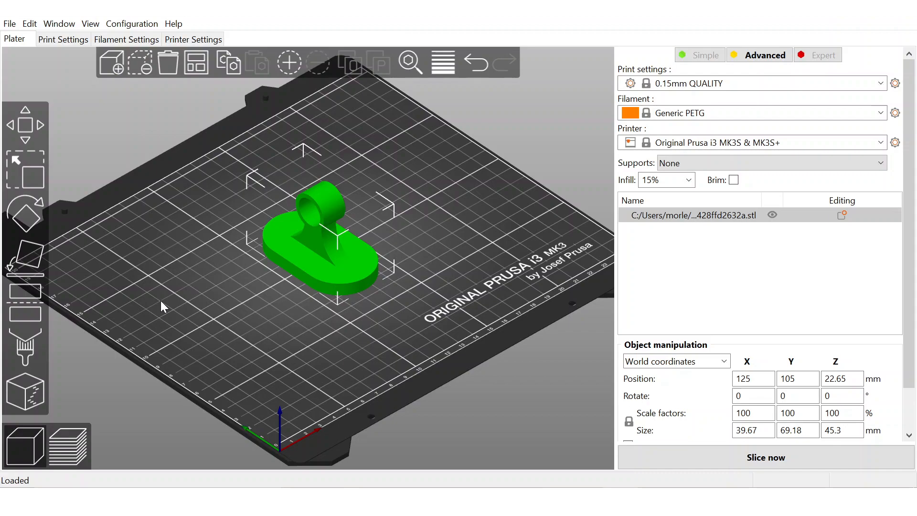
mouse_move(114, 275)
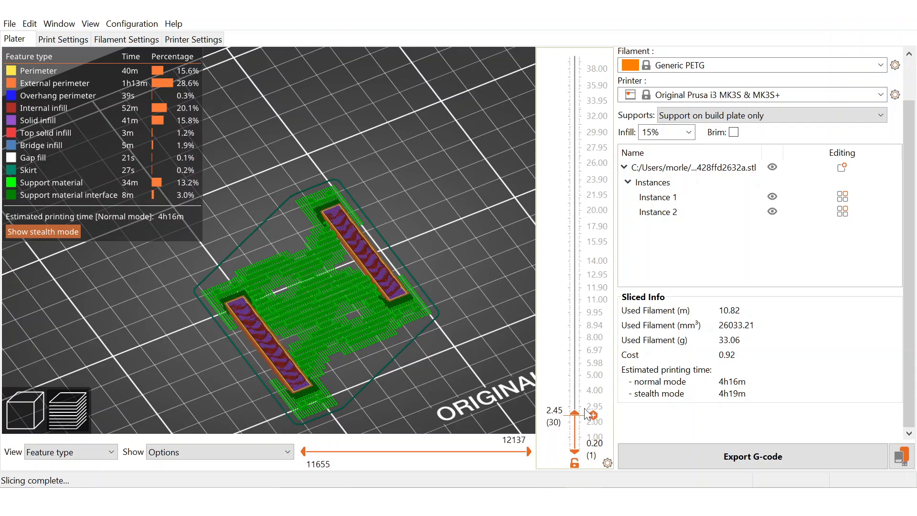
Drag the layer slider from the lower layers up to the top layer.
drag(574, 413, 573, 155)
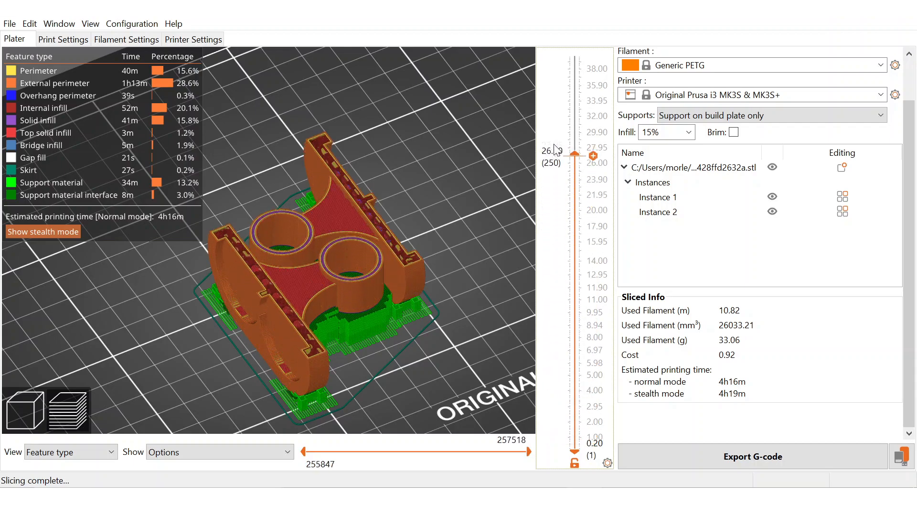
drag(577, 154, 592, 56)
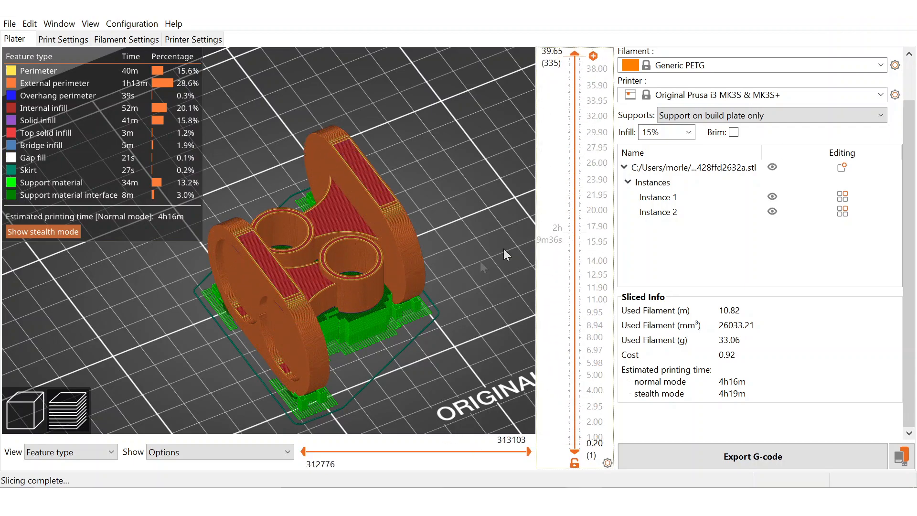